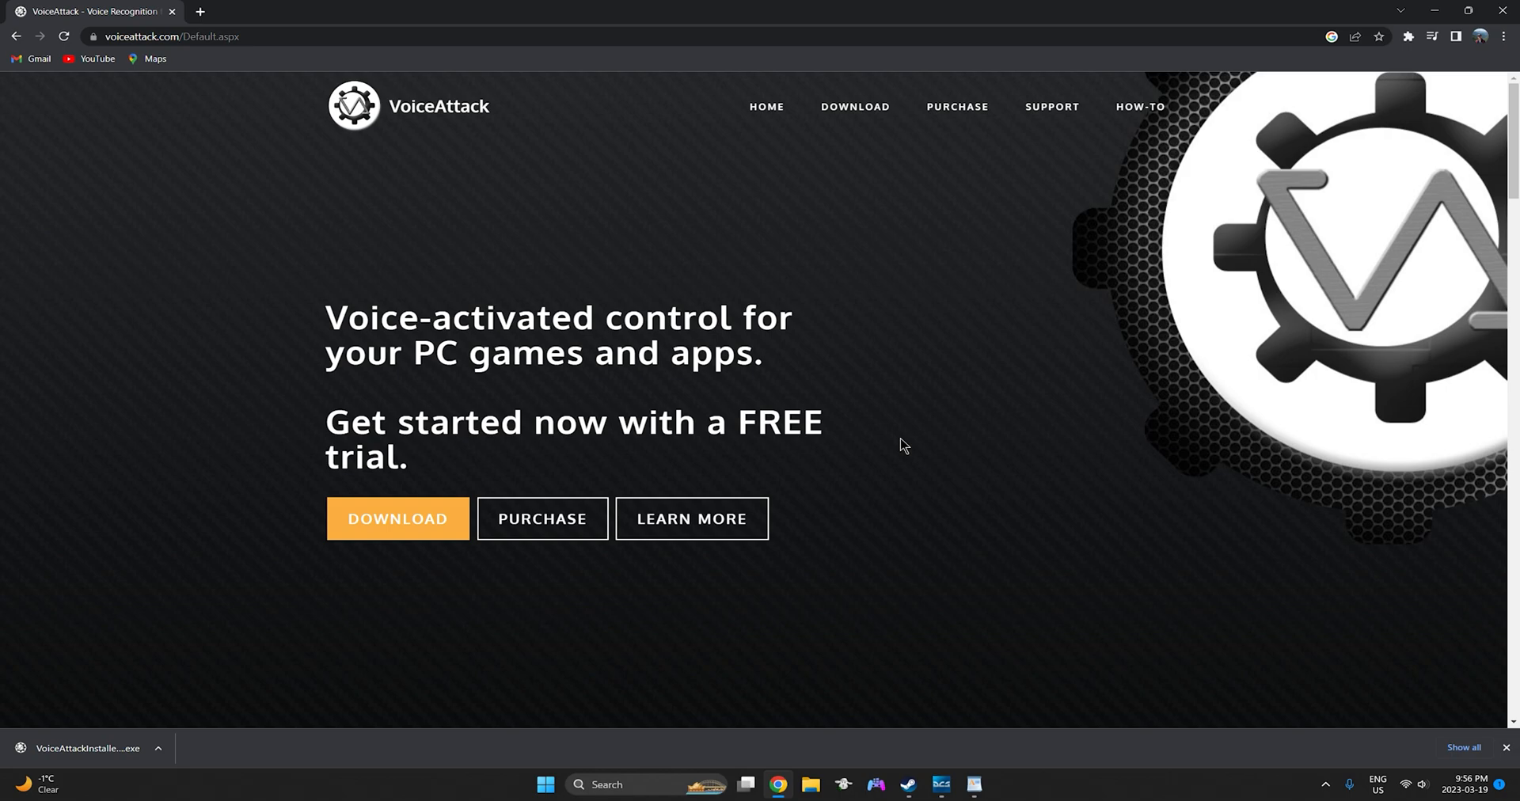
pyautogui.moveTo(230, 65)
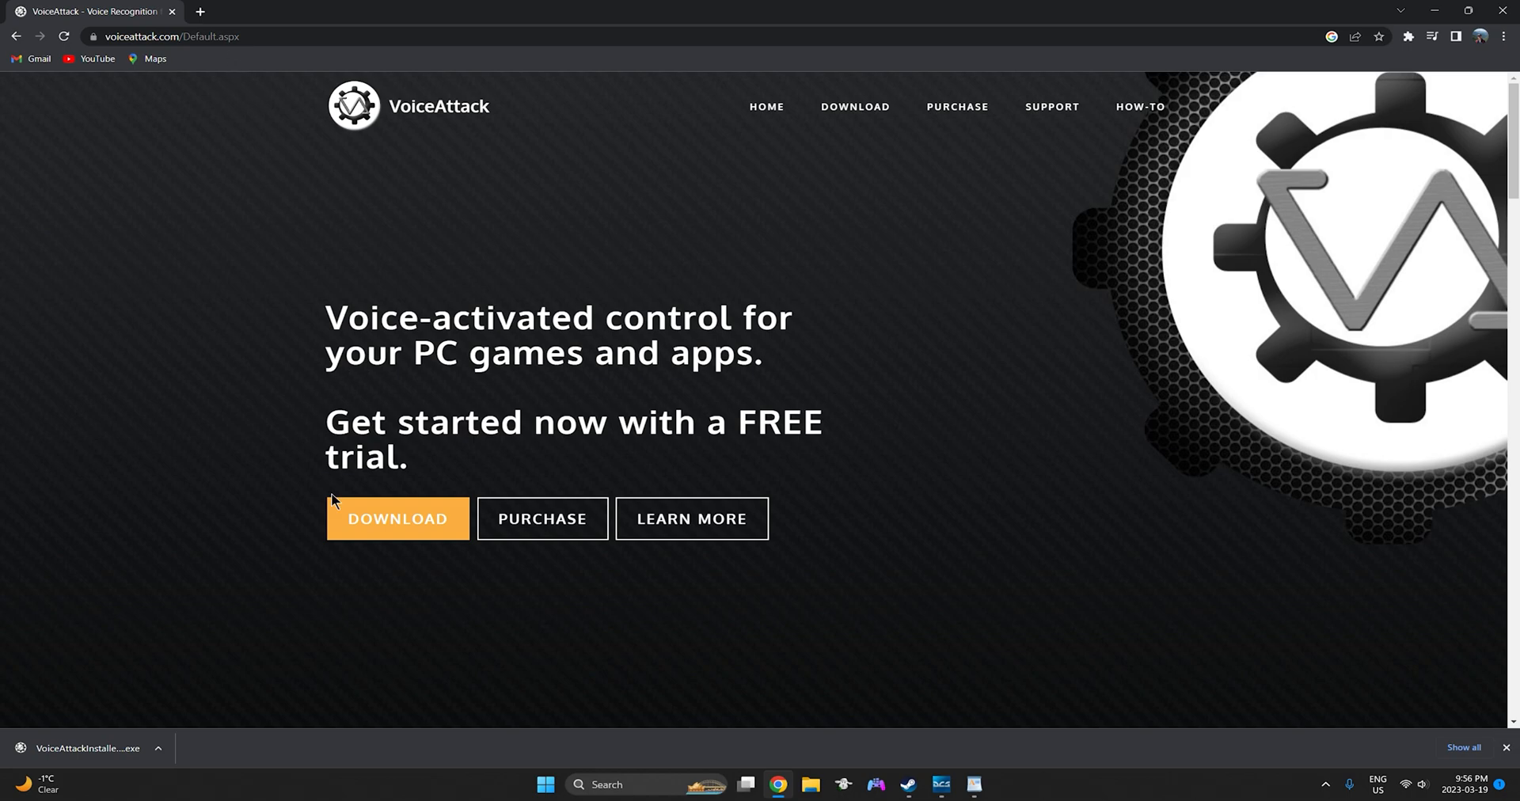
pyautogui.moveTo(397, 518)
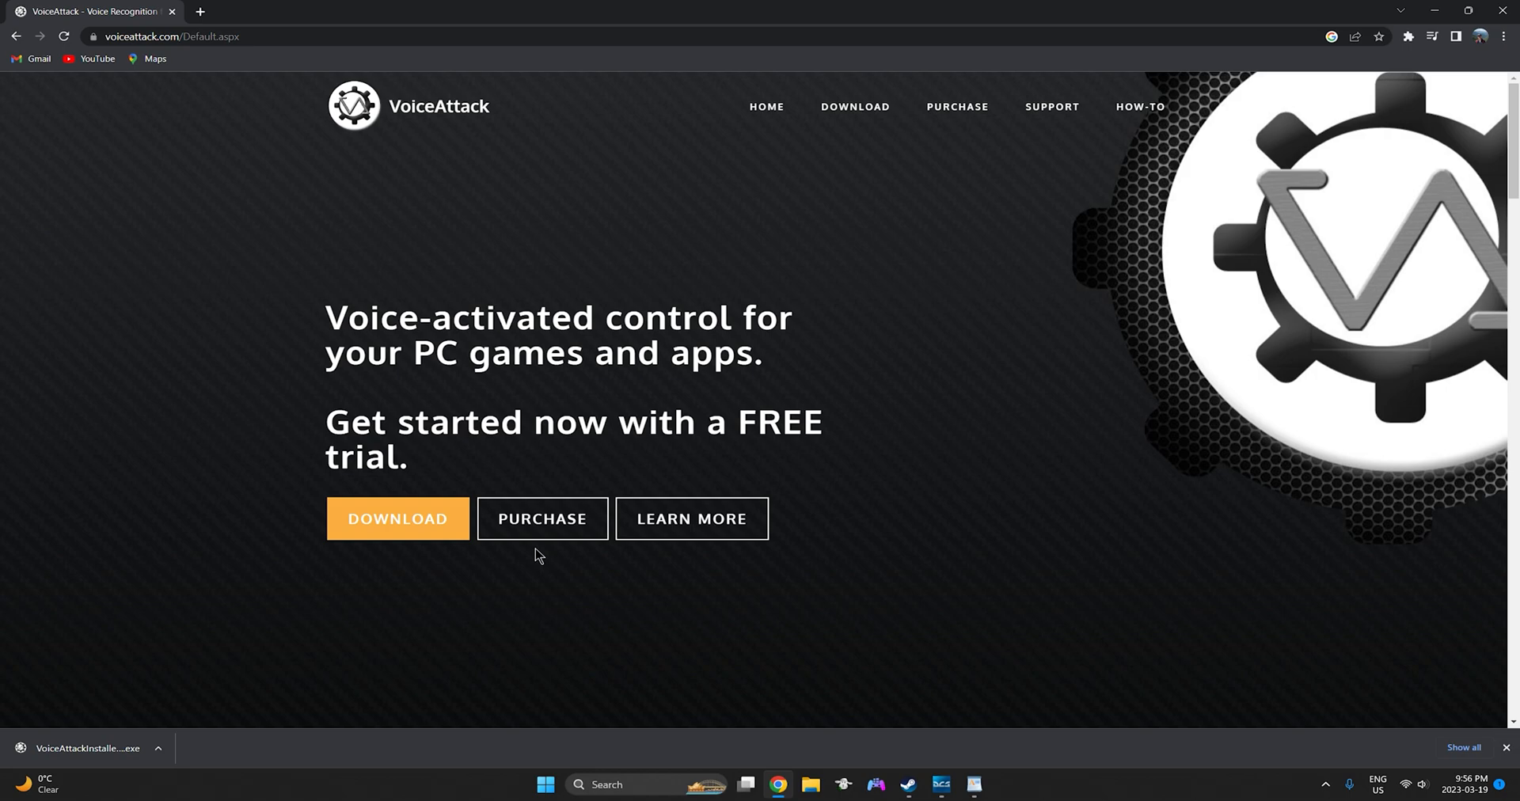
# Step: Go to the VoiceAttack download section on voiceattack.com
pyautogui.click(398, 518)
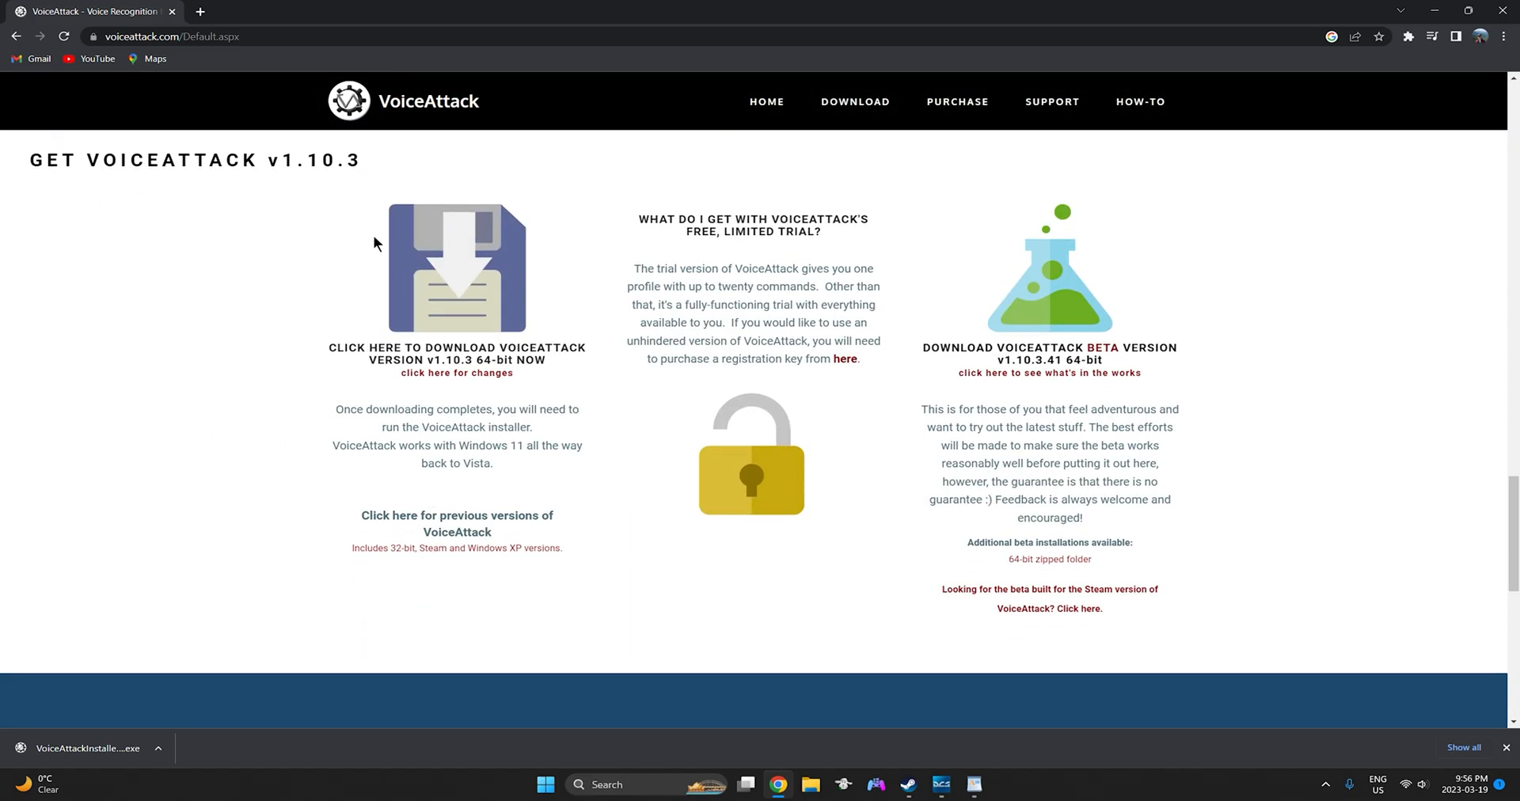
pyautogui.moveTo(482, 365)
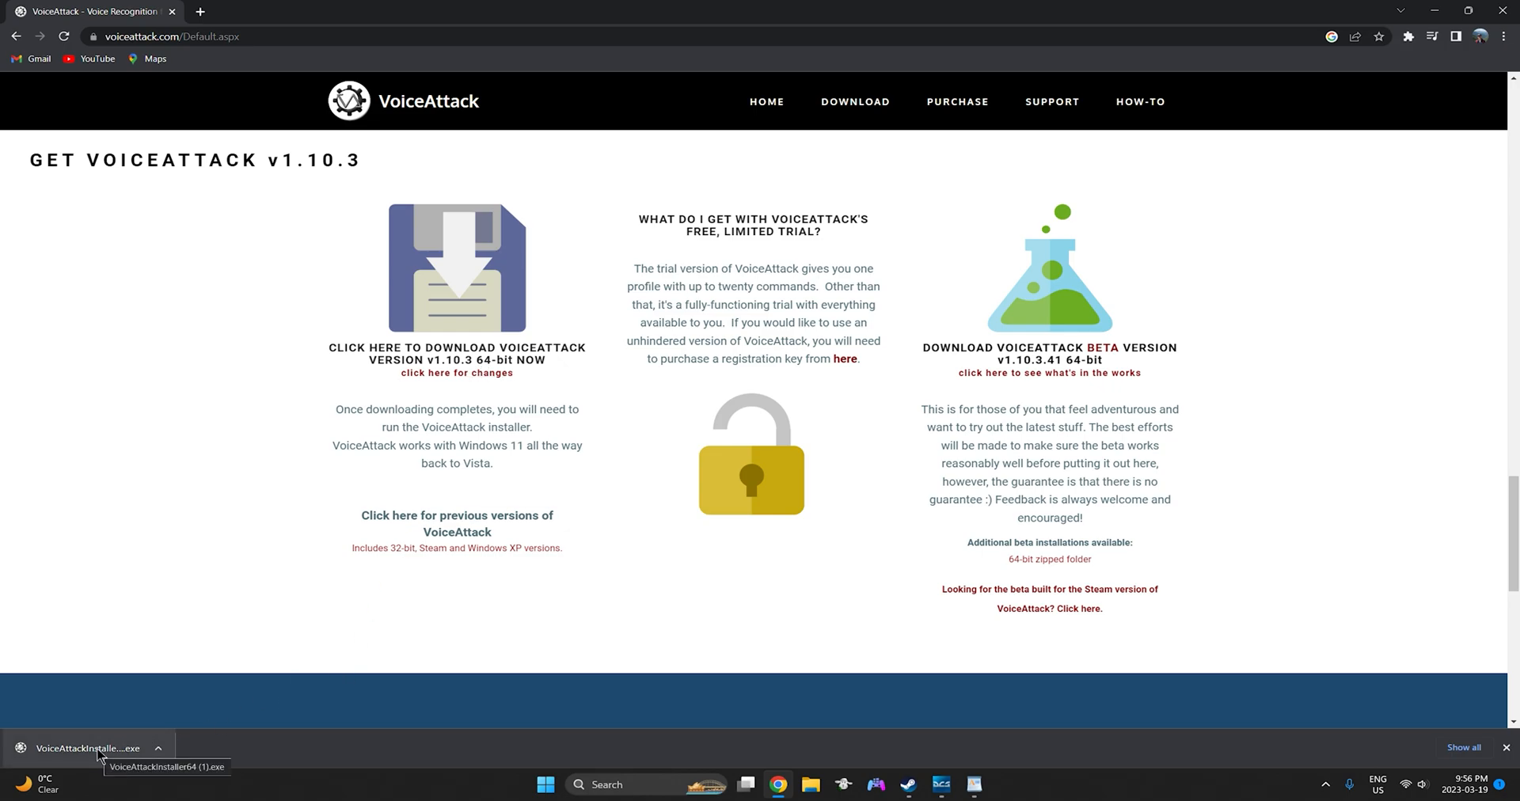
# Step: Install VoiceAttack 1.10.3 with default folder and desktop shortcut, launching it at finish
pyautogui.click(87, 748)
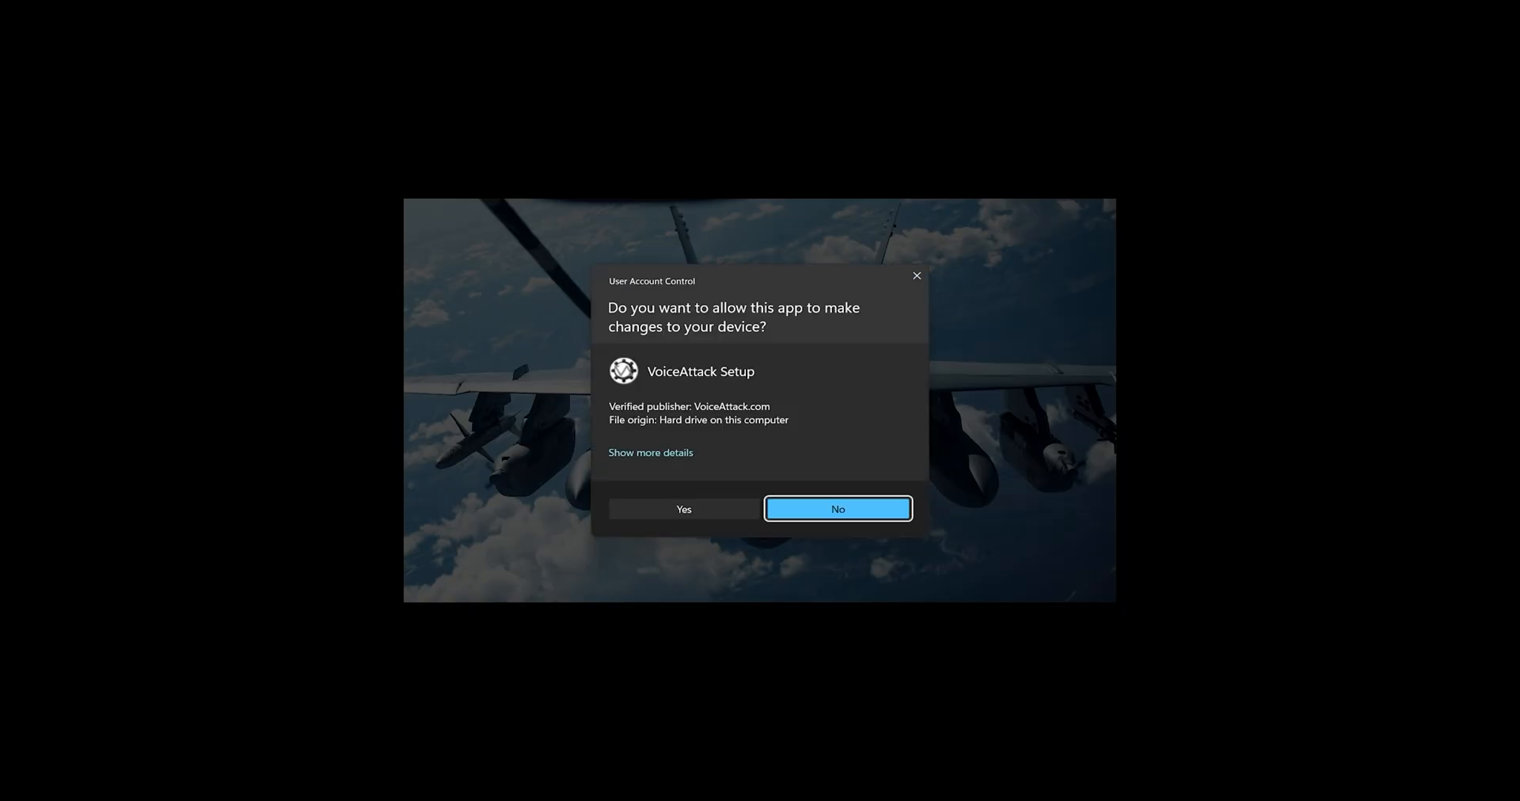
pyautogui.click(683, 509)
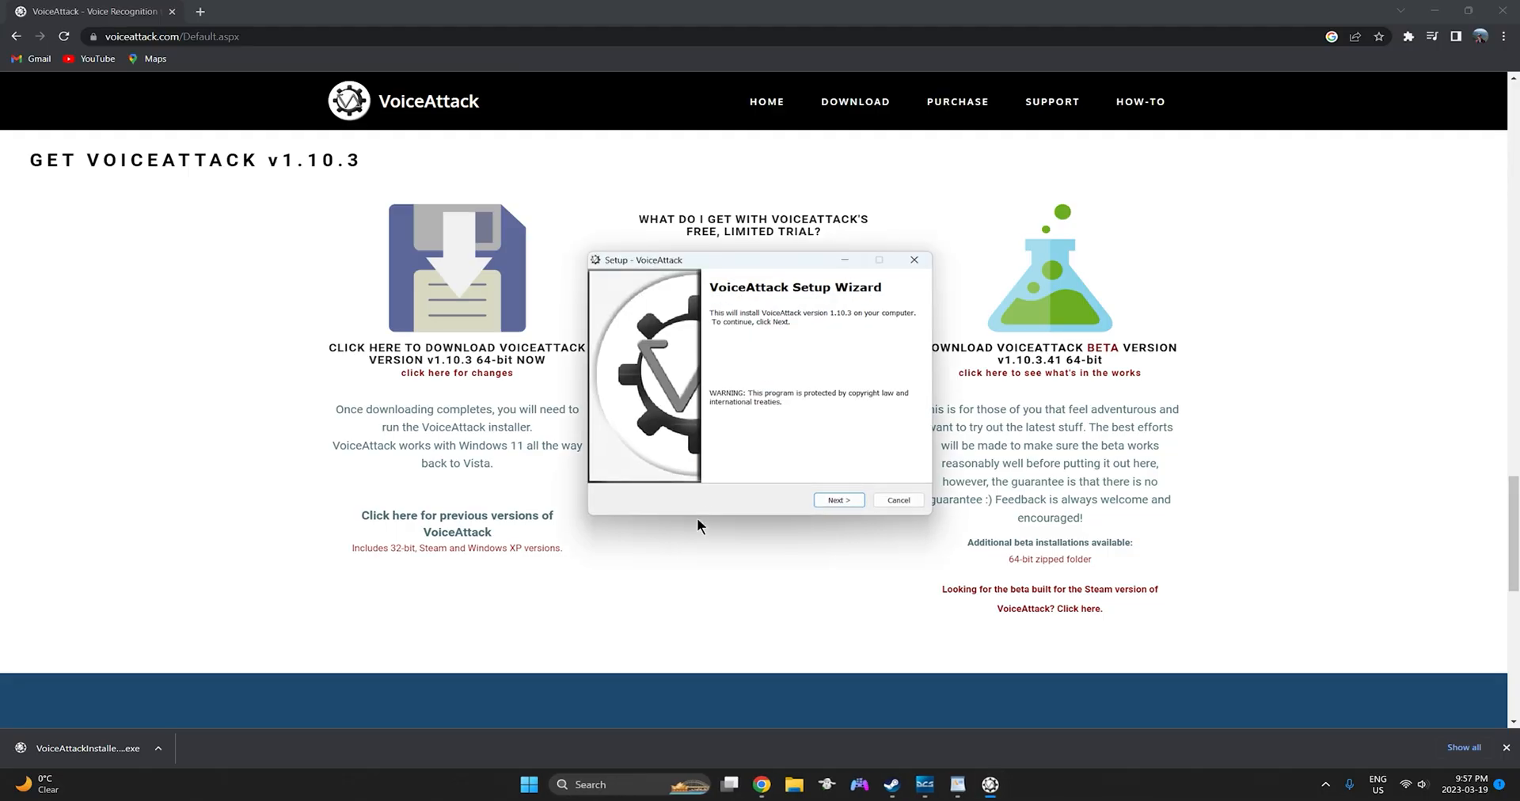
pyautogui.click(837, 500)
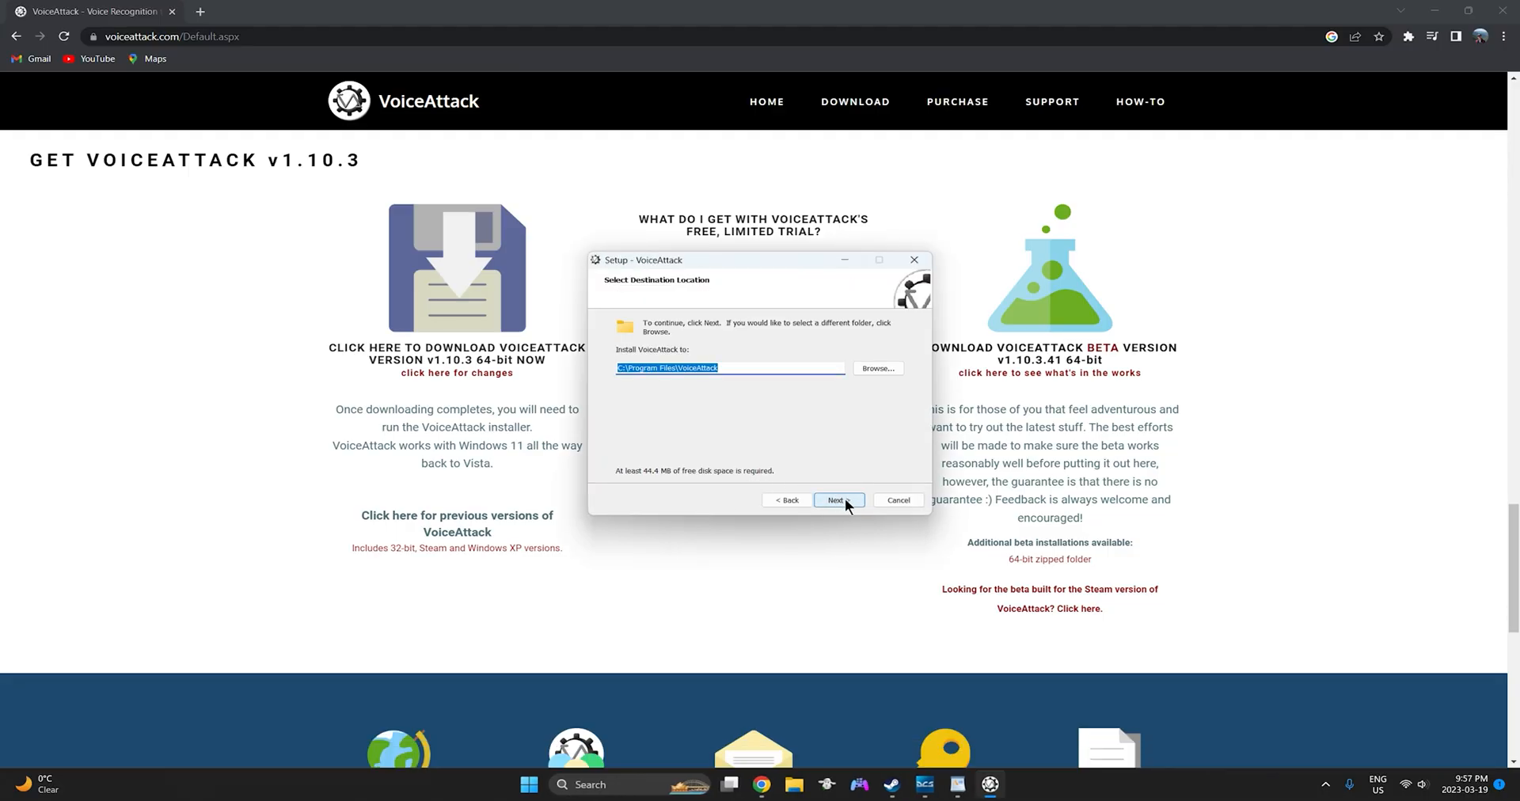
pyautogui.click(837, 500)
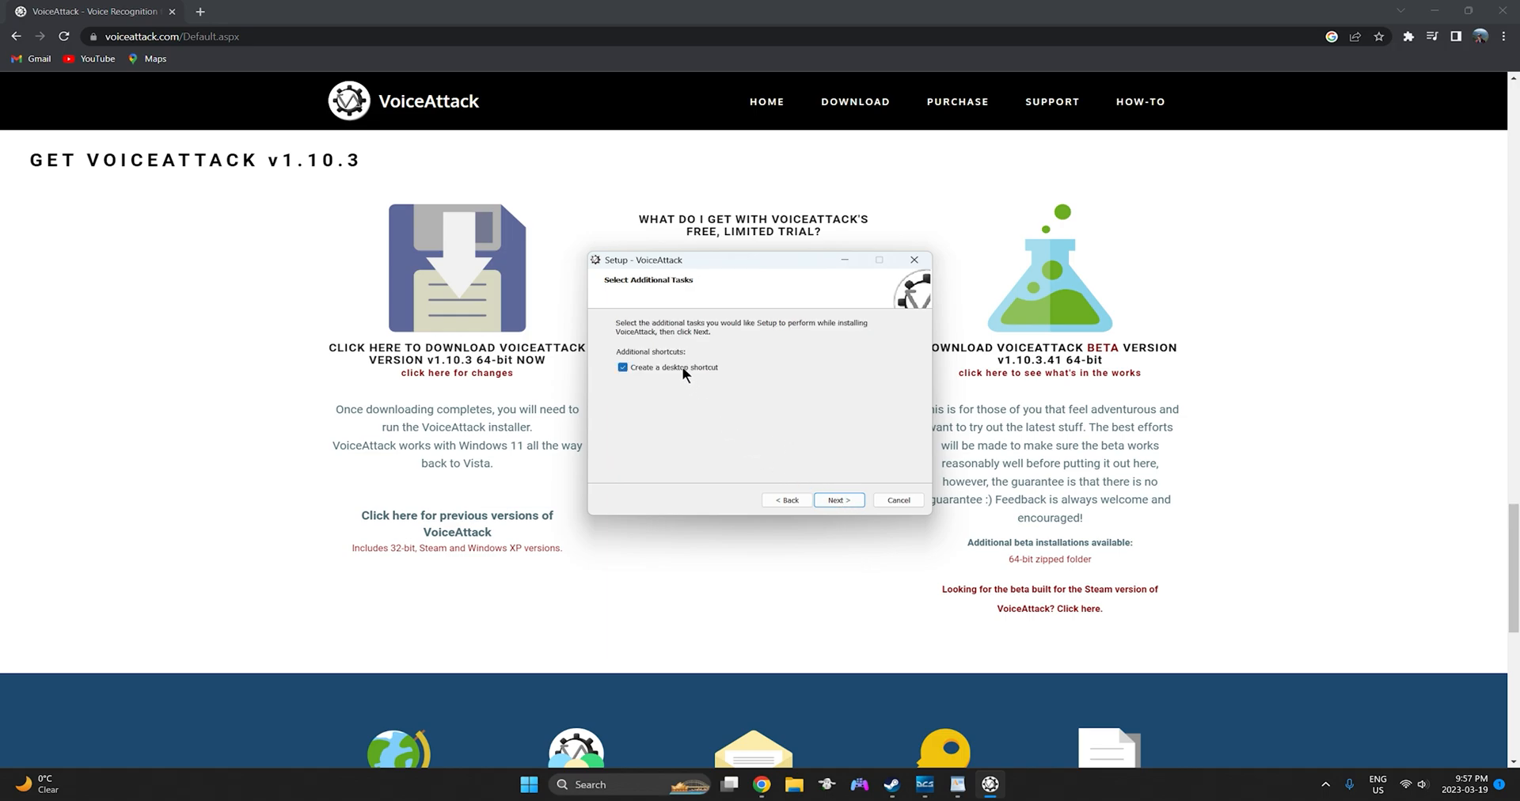
pyautogui.click(838, 500)
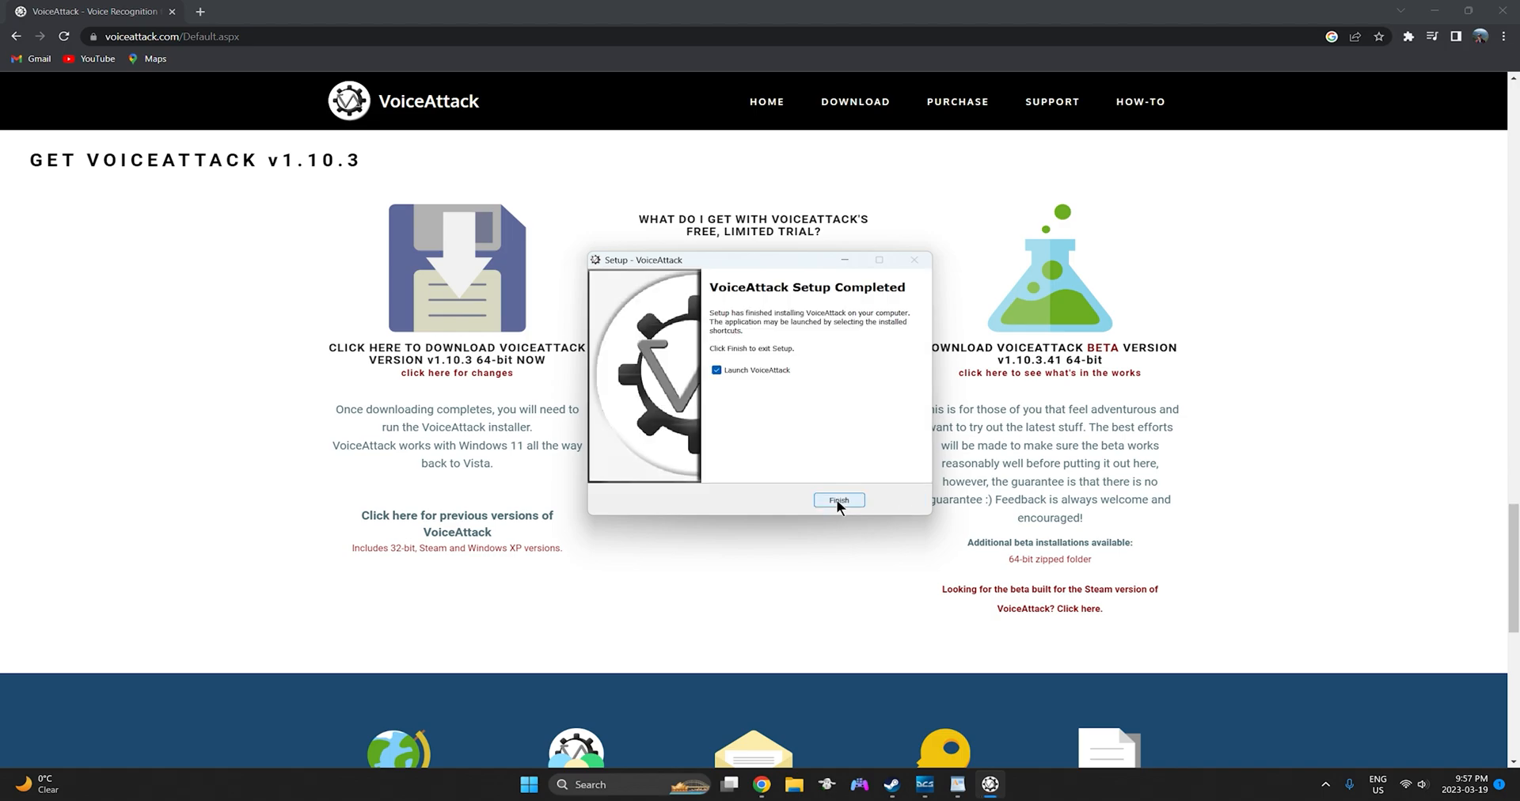
pyautogui.click(837, 500)
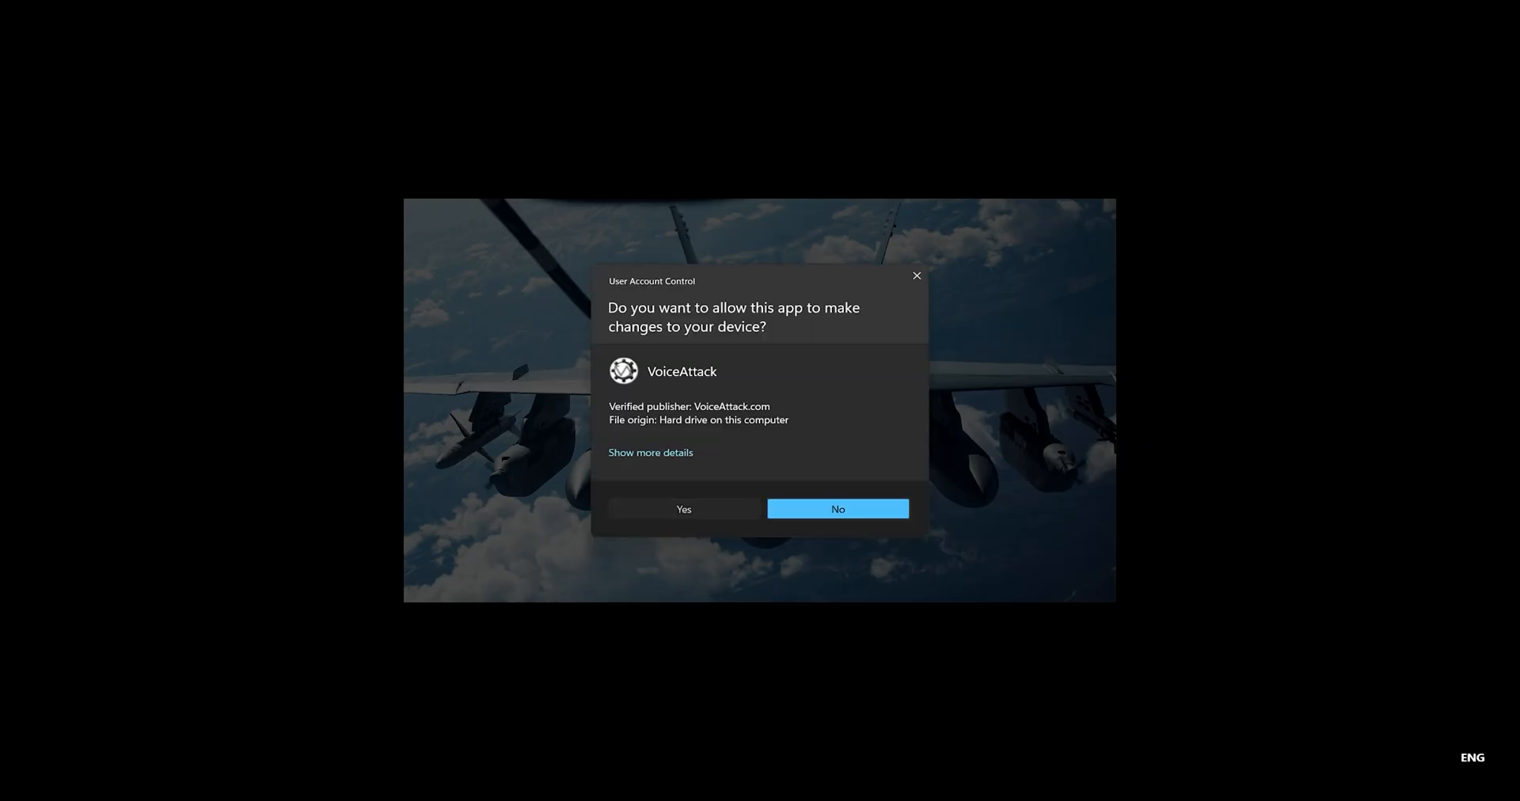
# Step: Allow VoiceAttack to run and start Speech Engine Training from the recognition options
pyautogui.click(837, 509)
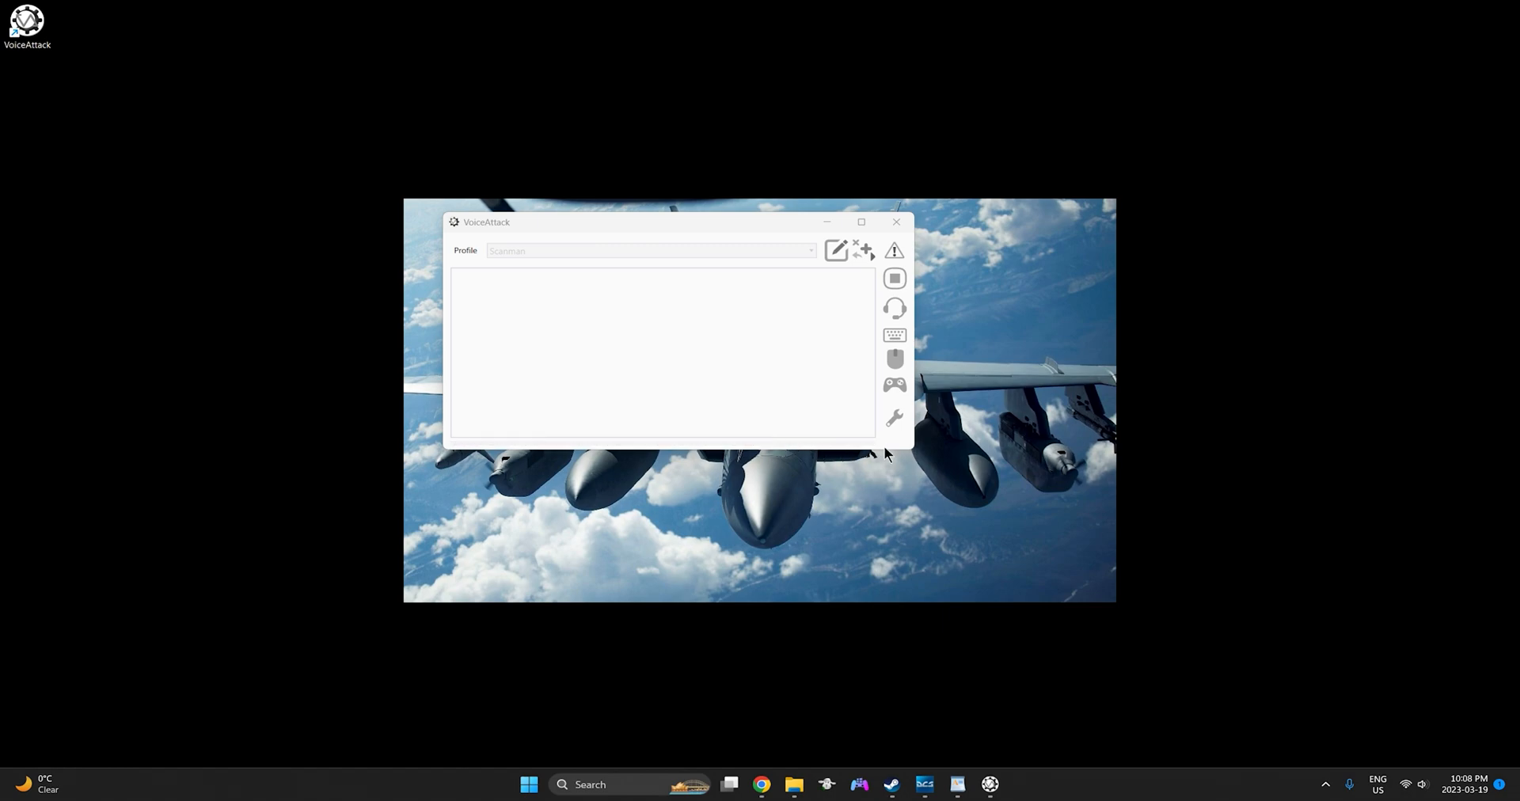
pyautogui.click(894, 418)
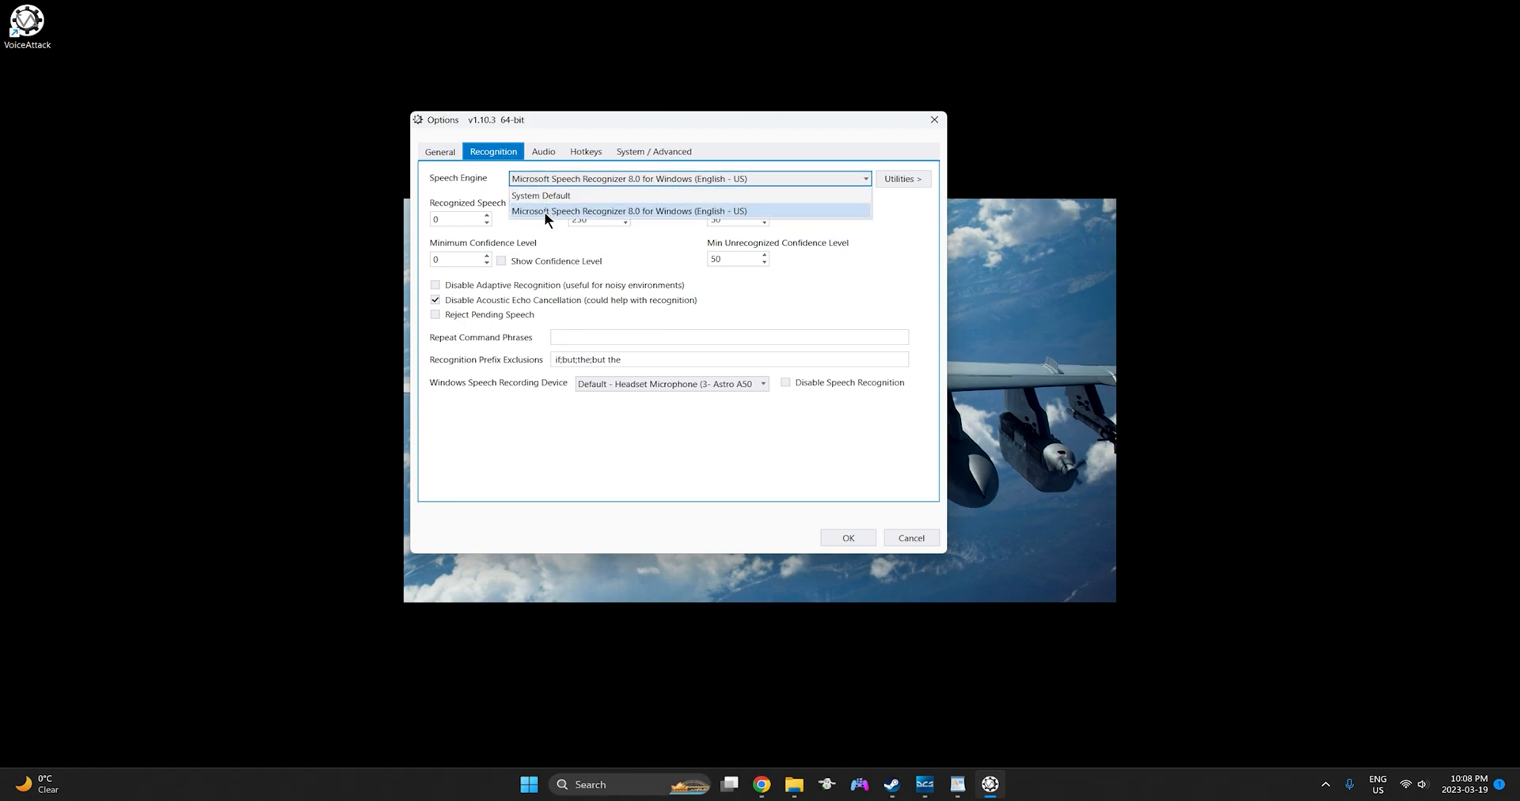
pyautogui.moveTo(627, 195)
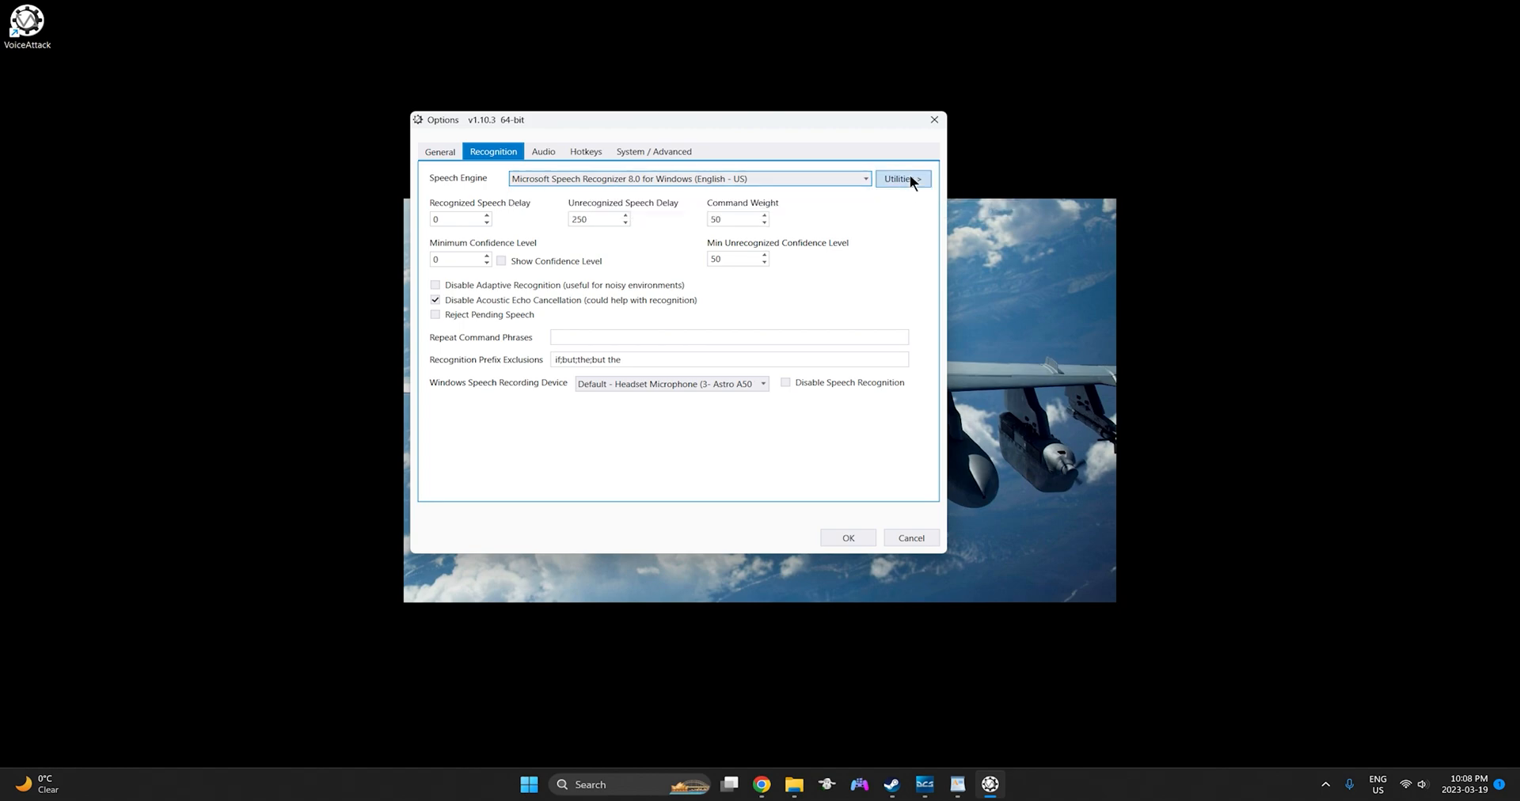
pyautogui.click(901, 178)
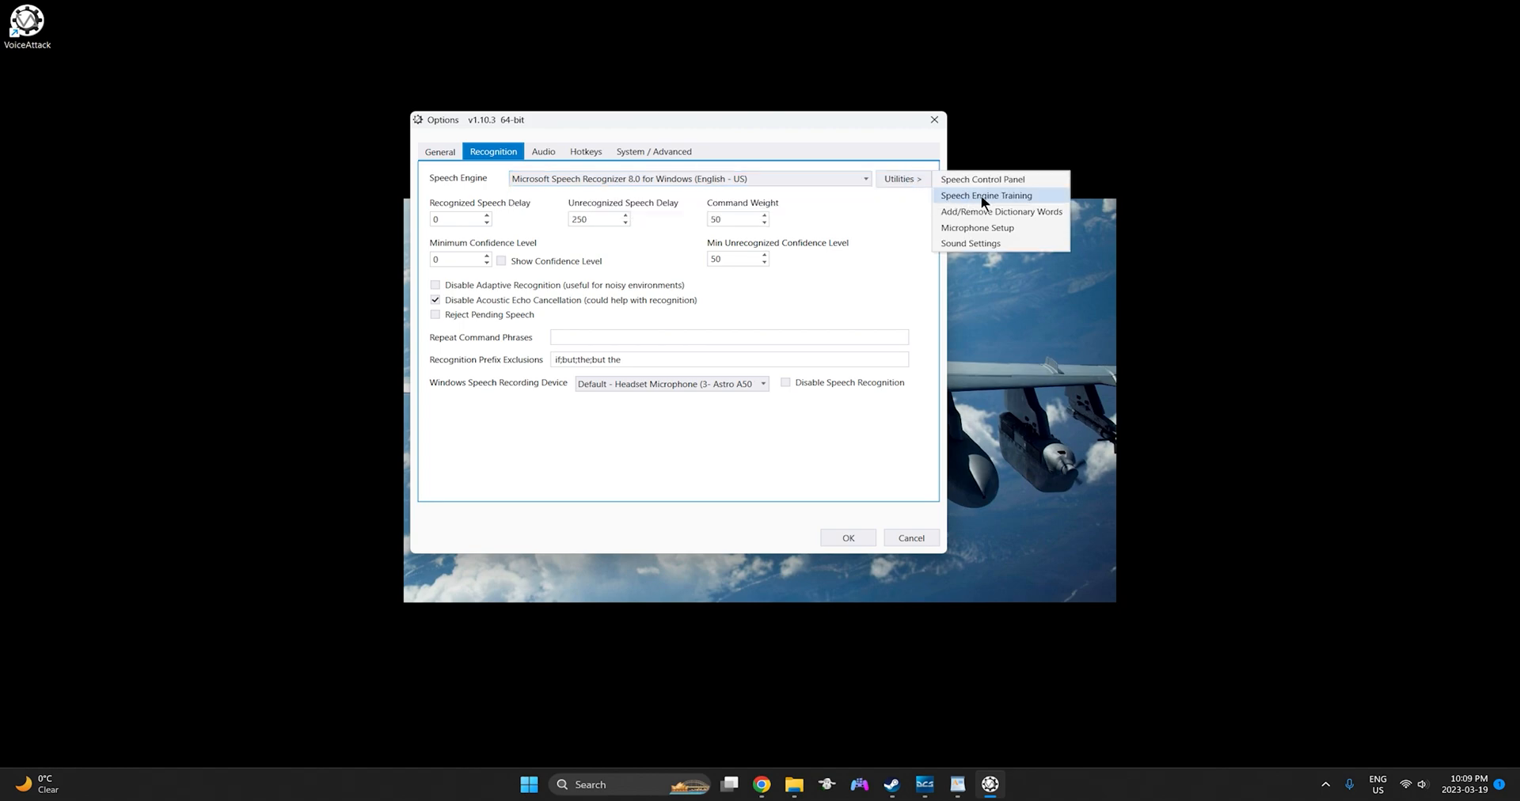
pyautogui.click(986, 195)
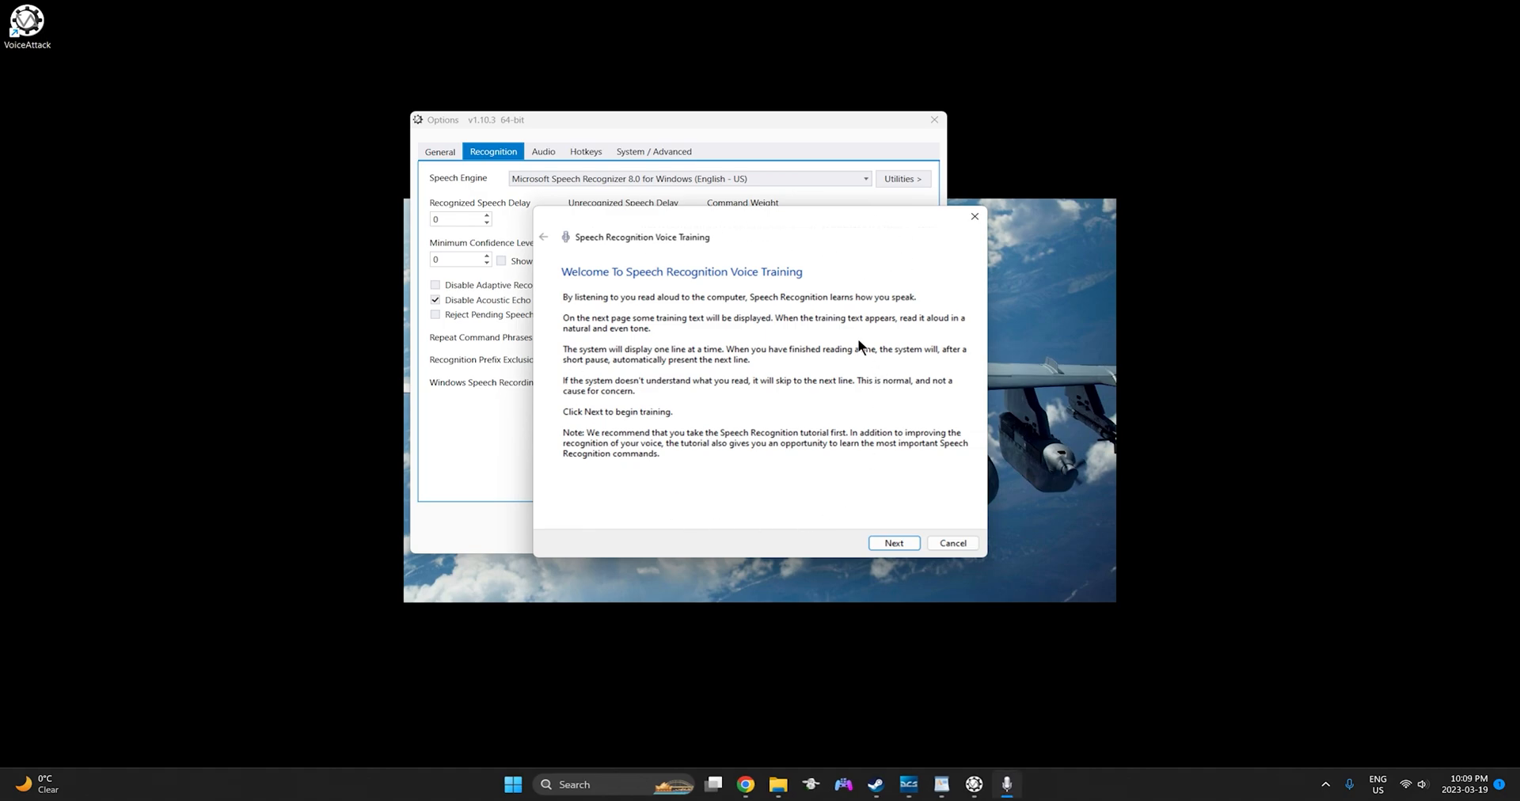
pyautogui.moveTo(802, 299)
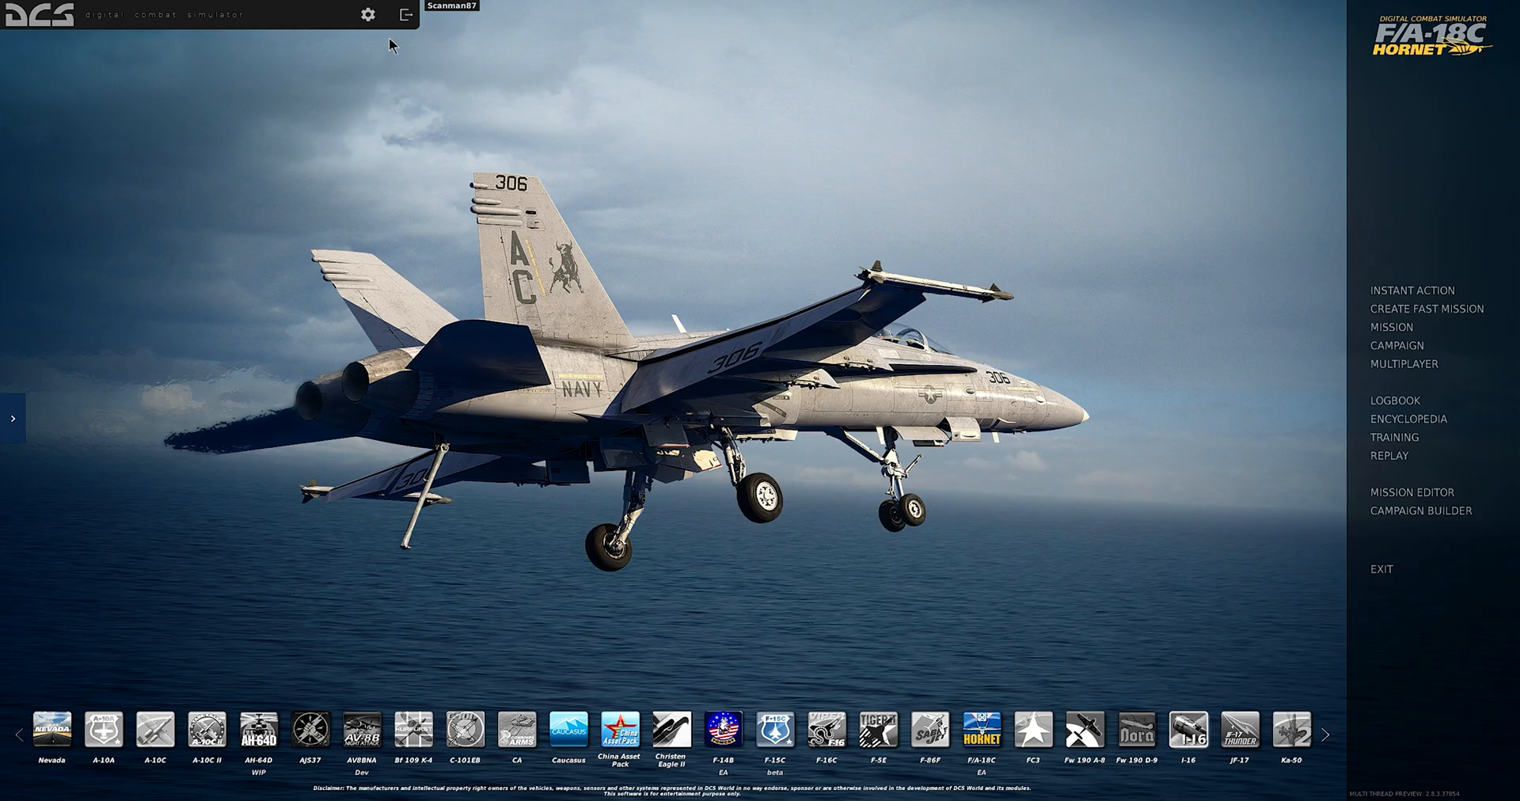
# Step: Enable tooltips in the DCS World gameplay options and apply them
pyautogui.click(362, 16)
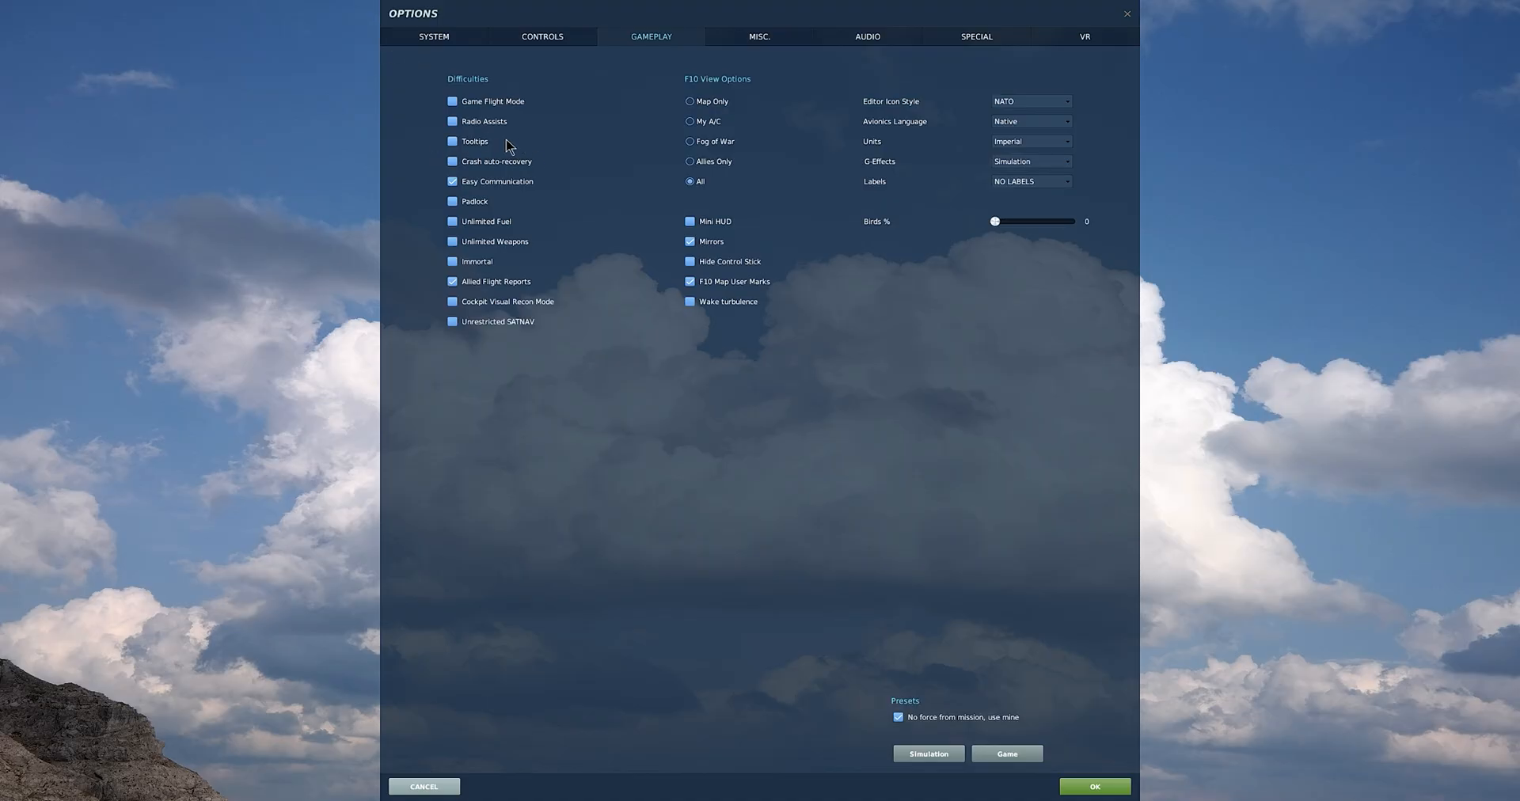
pyautogui.moveTo(461, 150)
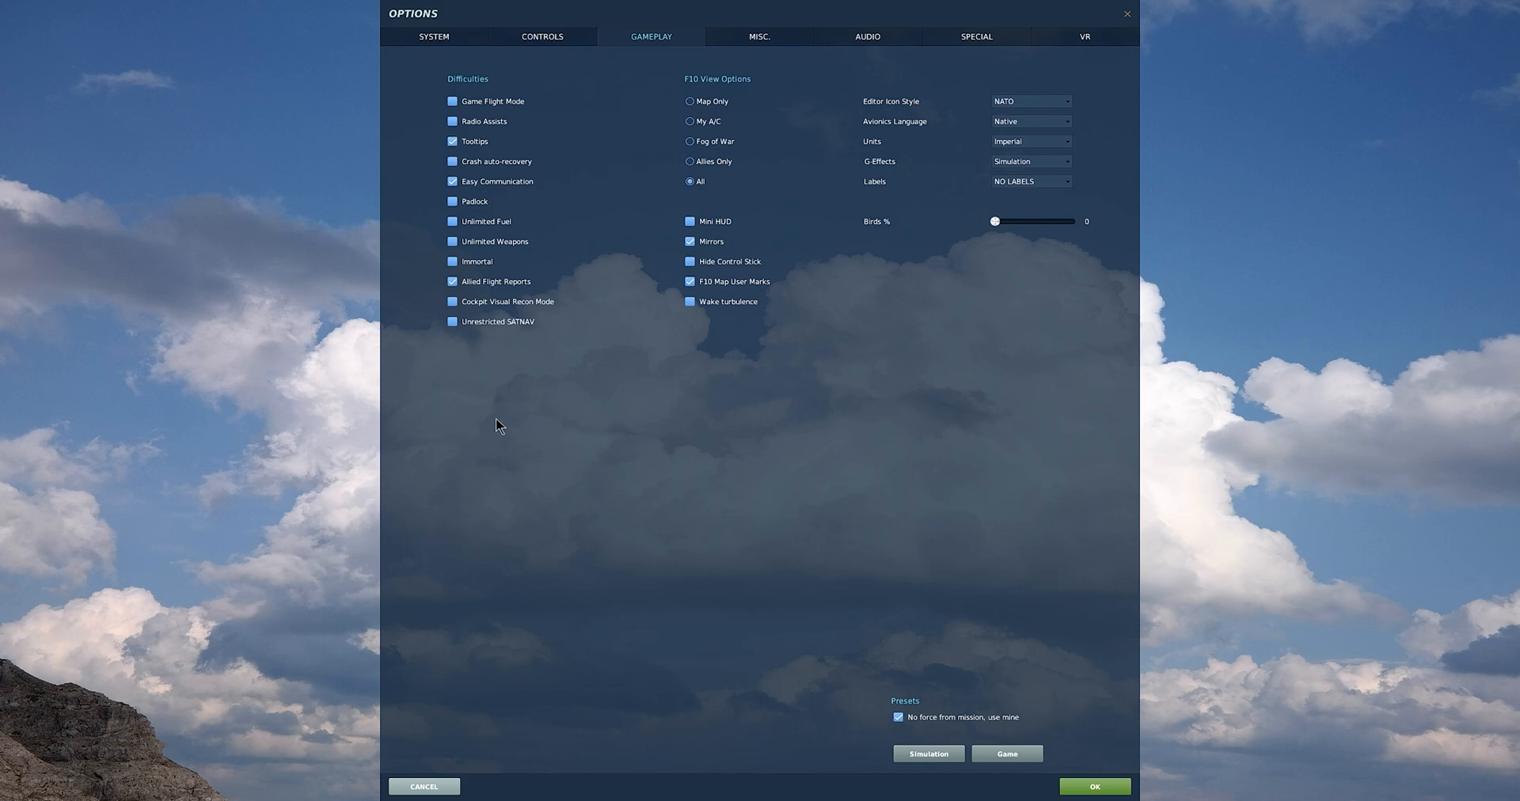
pyautogui.click(1094, 787)
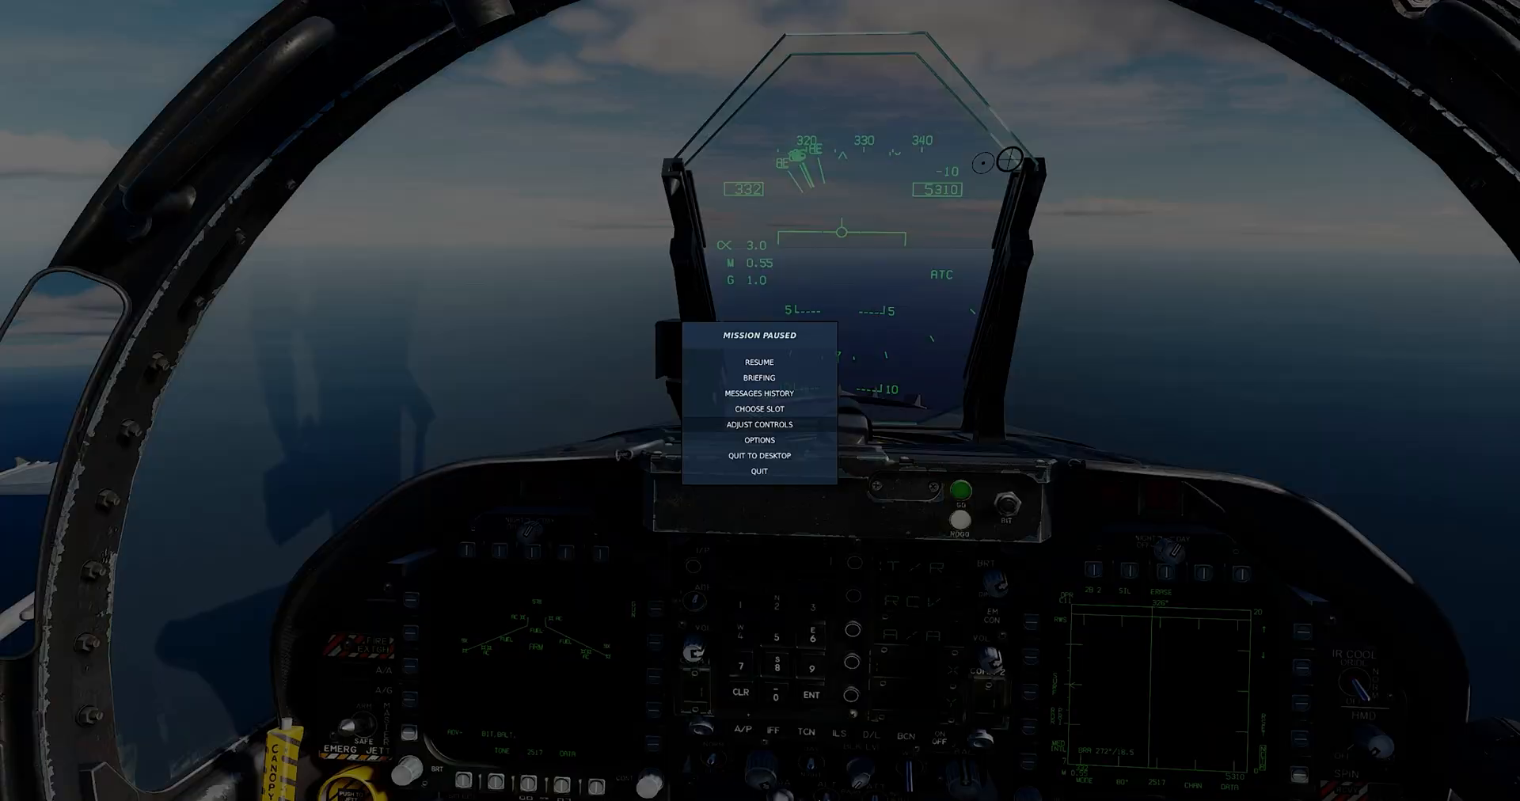
# Step: Bind the F/A-18C Right MDI PB 13 to RCtrl+3 and apply the keybinds
pyautogui.click(760, 425)
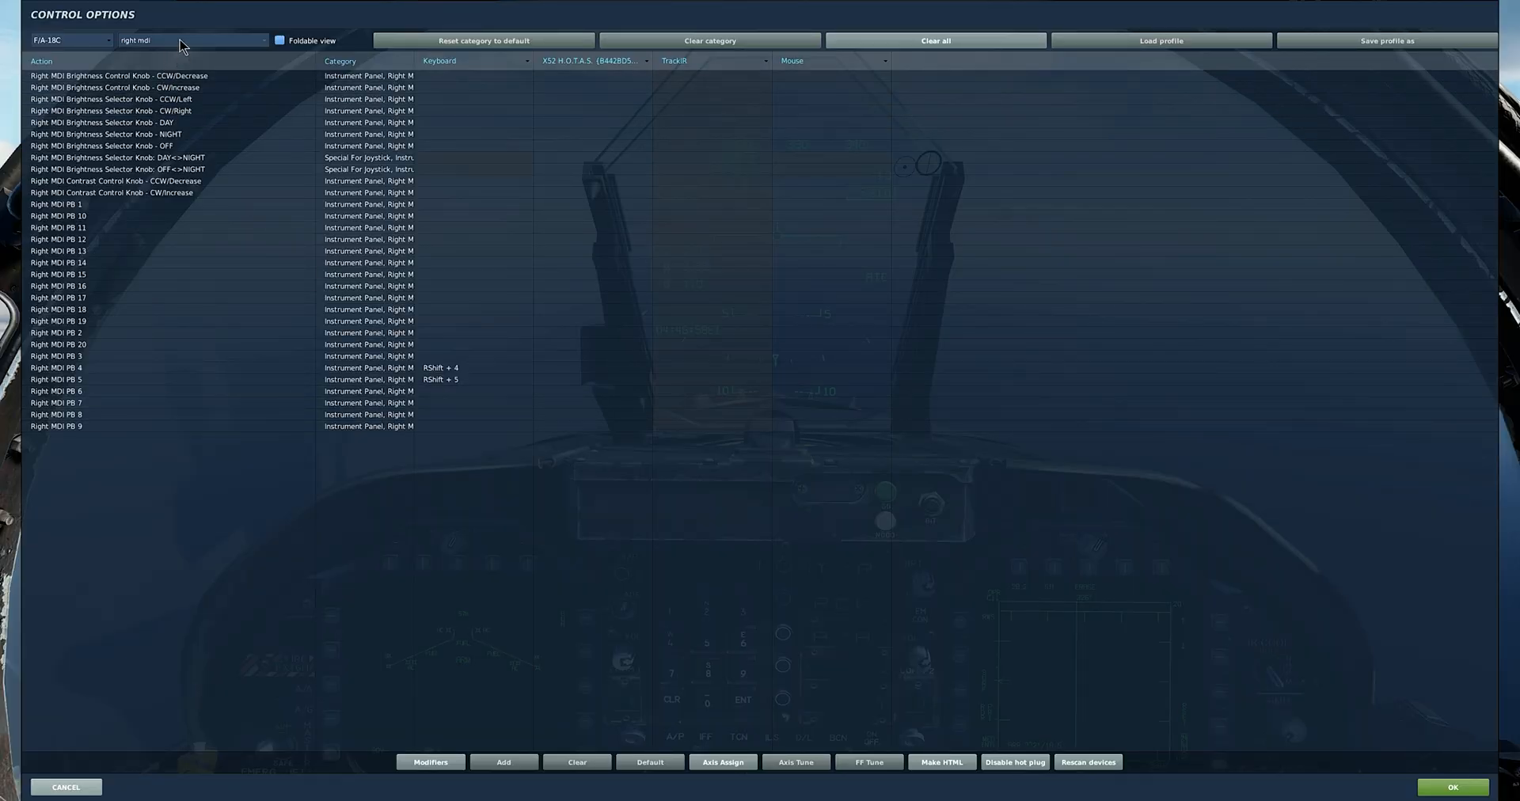
pyautogui.moveTo(207, 134)
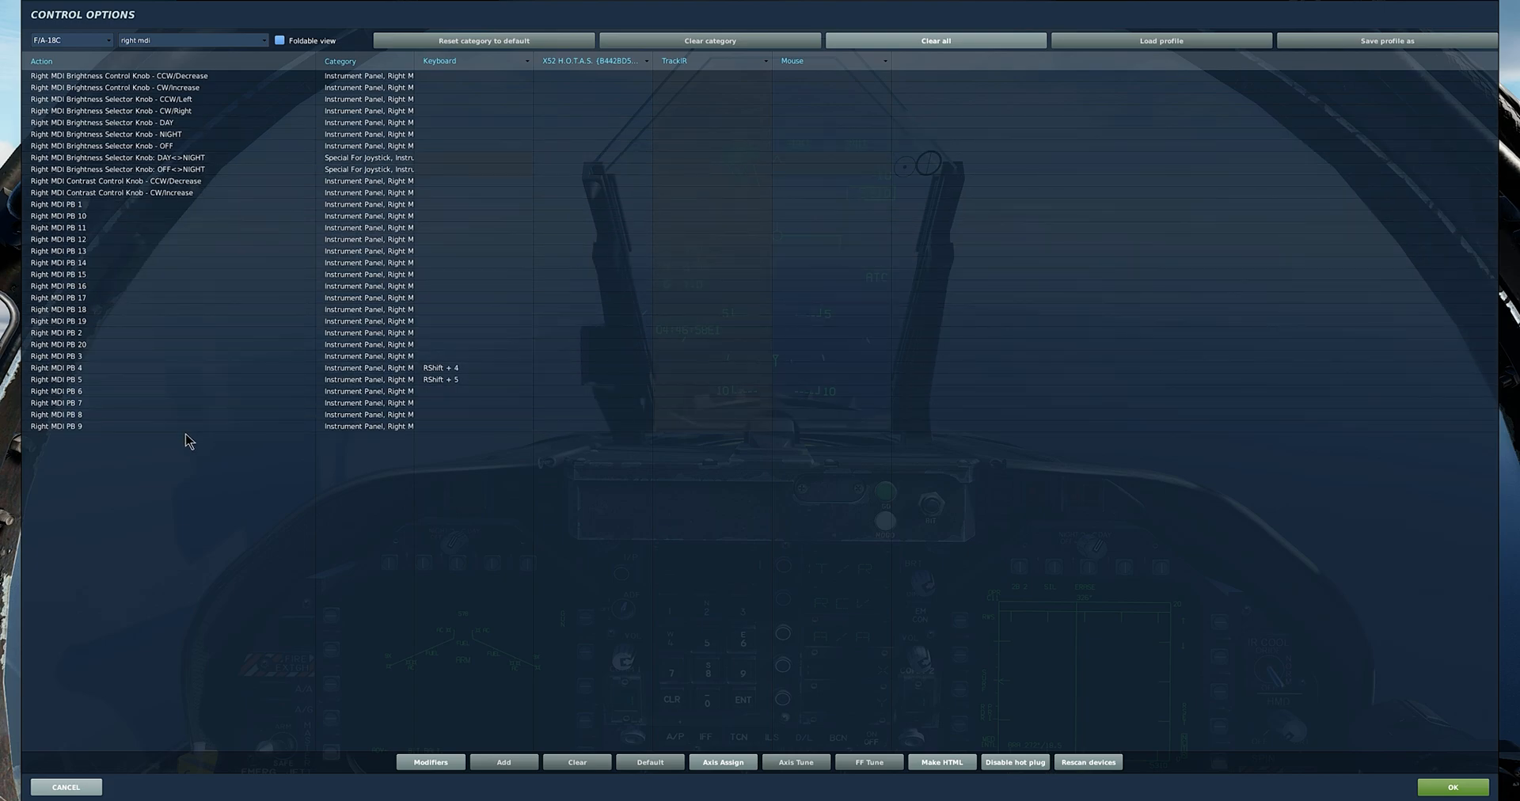
pyautogui.moveTo(323, 380)
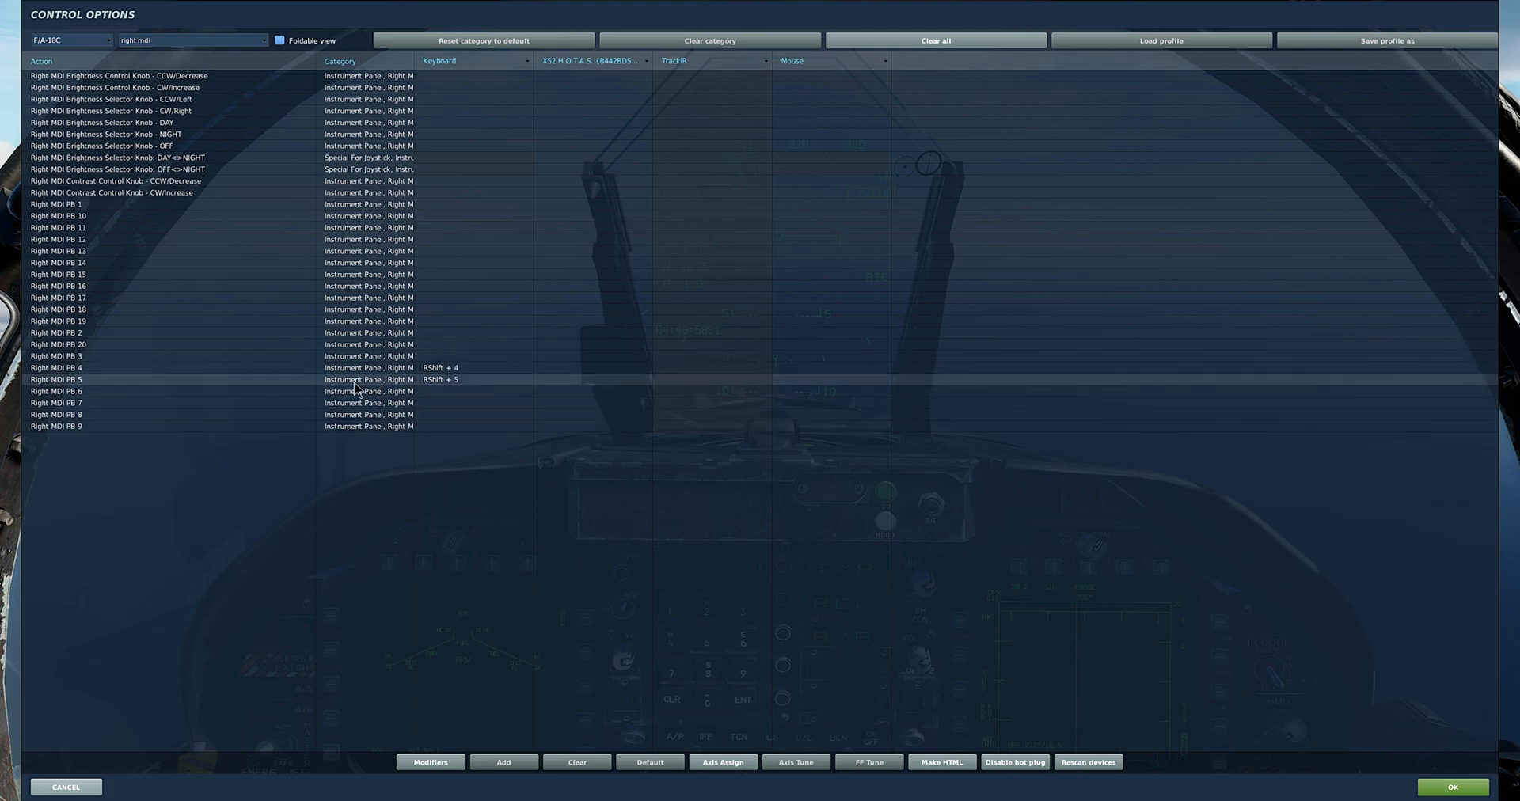
pyautogui.moveTo(449, 388)
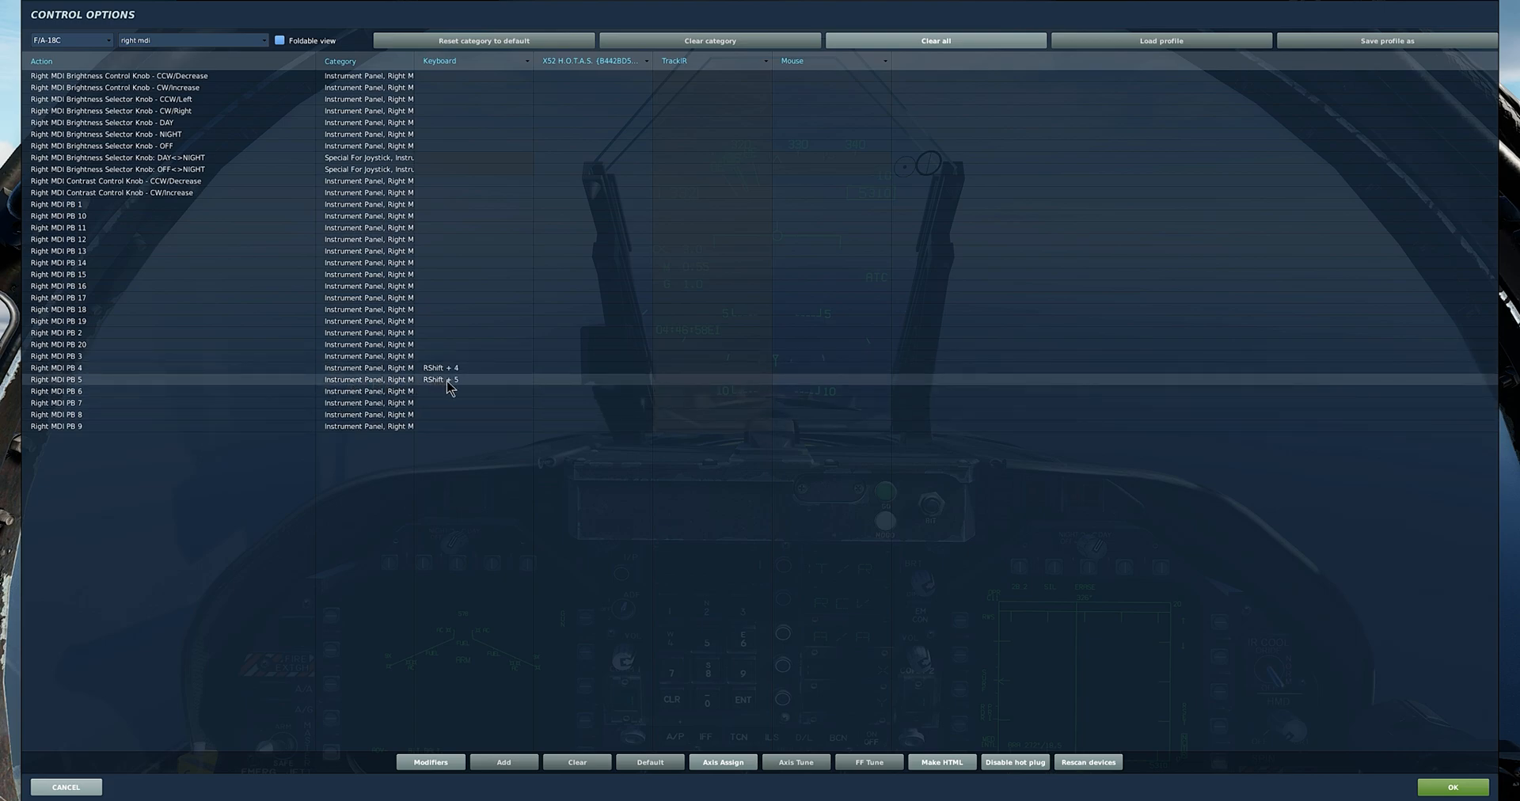
pyautogui.moveTo(139, 254)
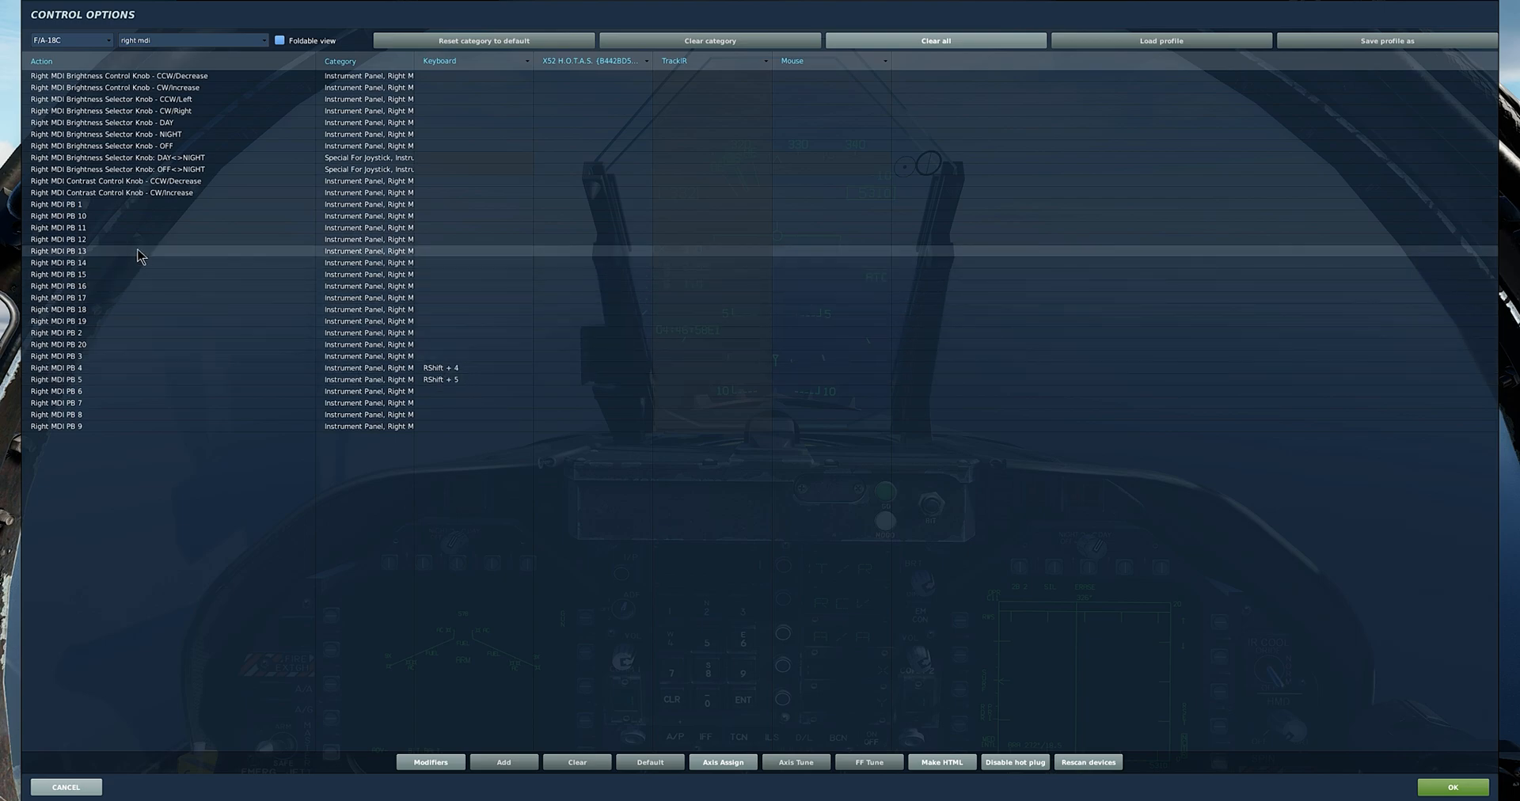
pyautogui.rightClick(465, 251)
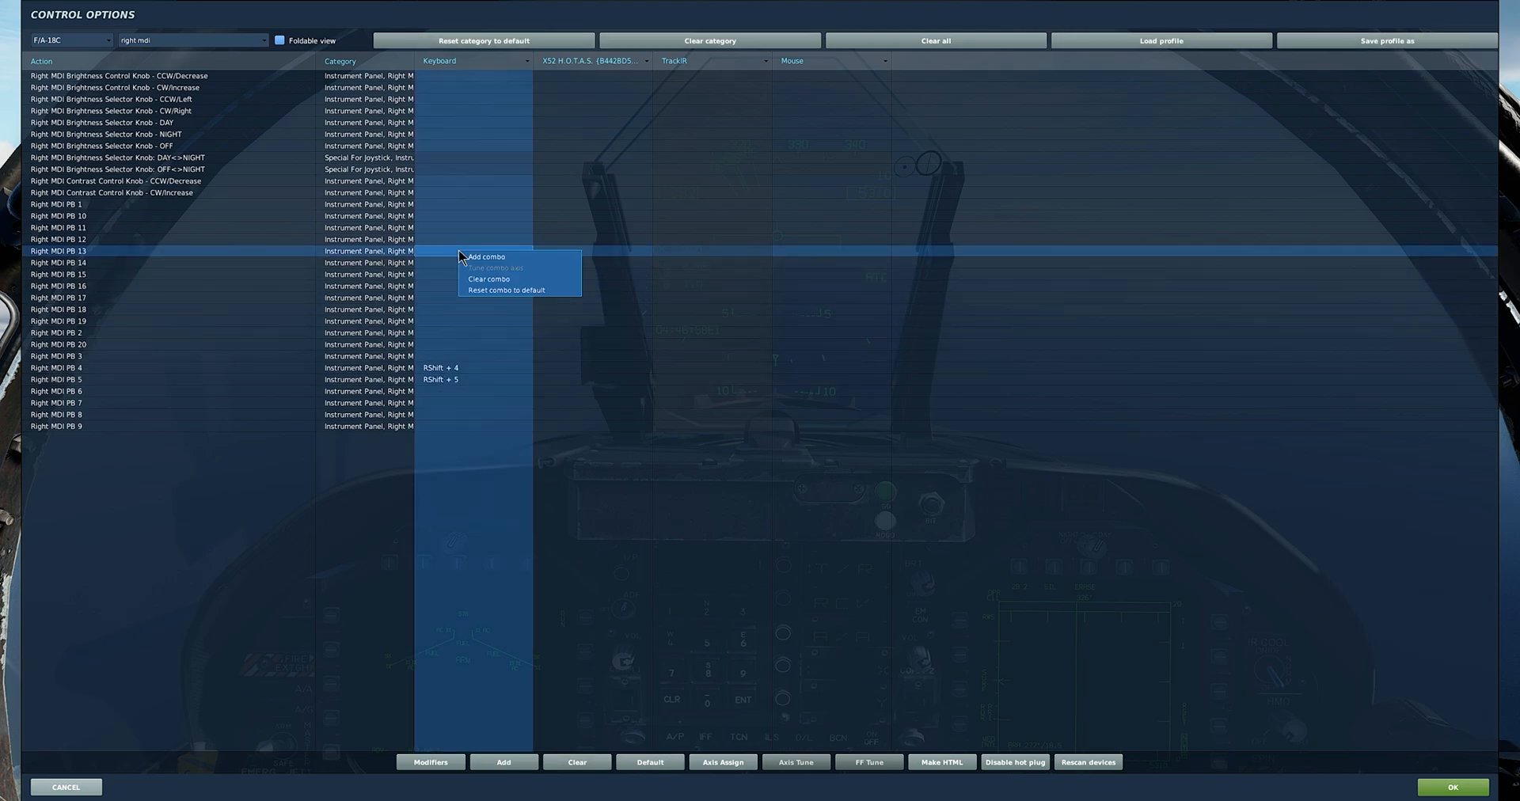
pyautogui.click(485, 257)
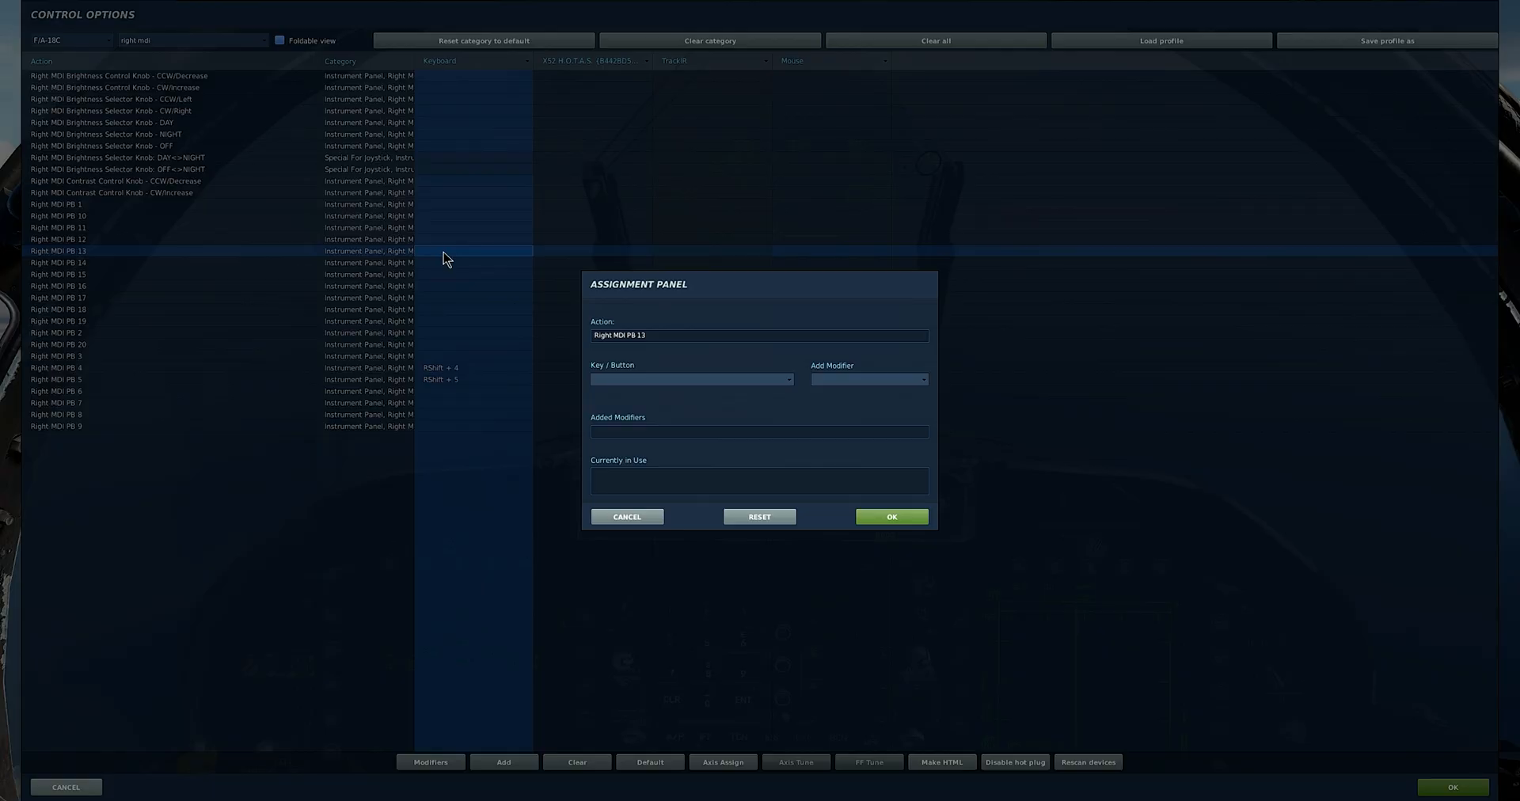
pyautogui.click(867, 379)
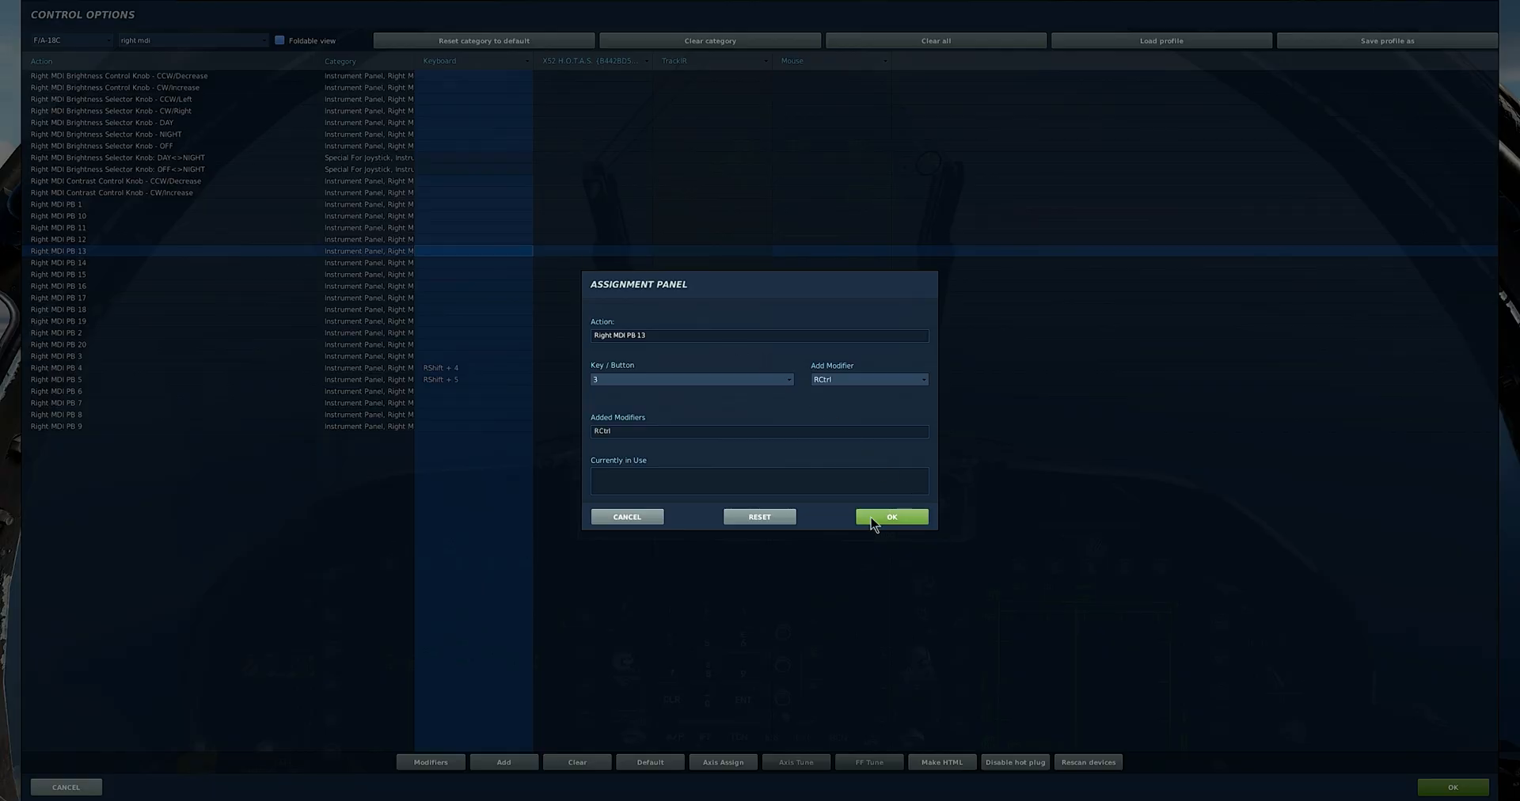
pyautogui.click(890, 516)
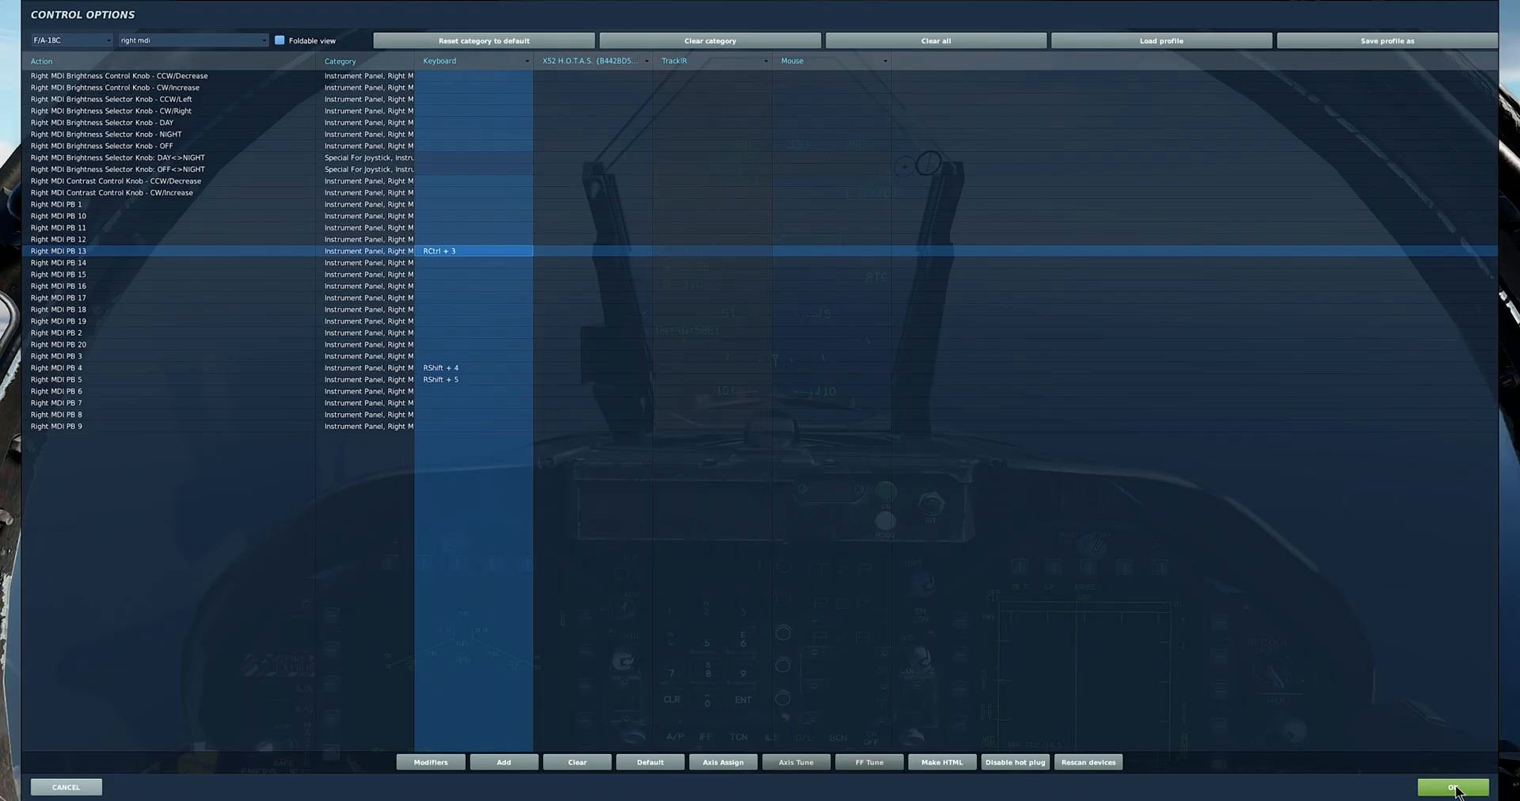
pyautogui.click(1451, 787)
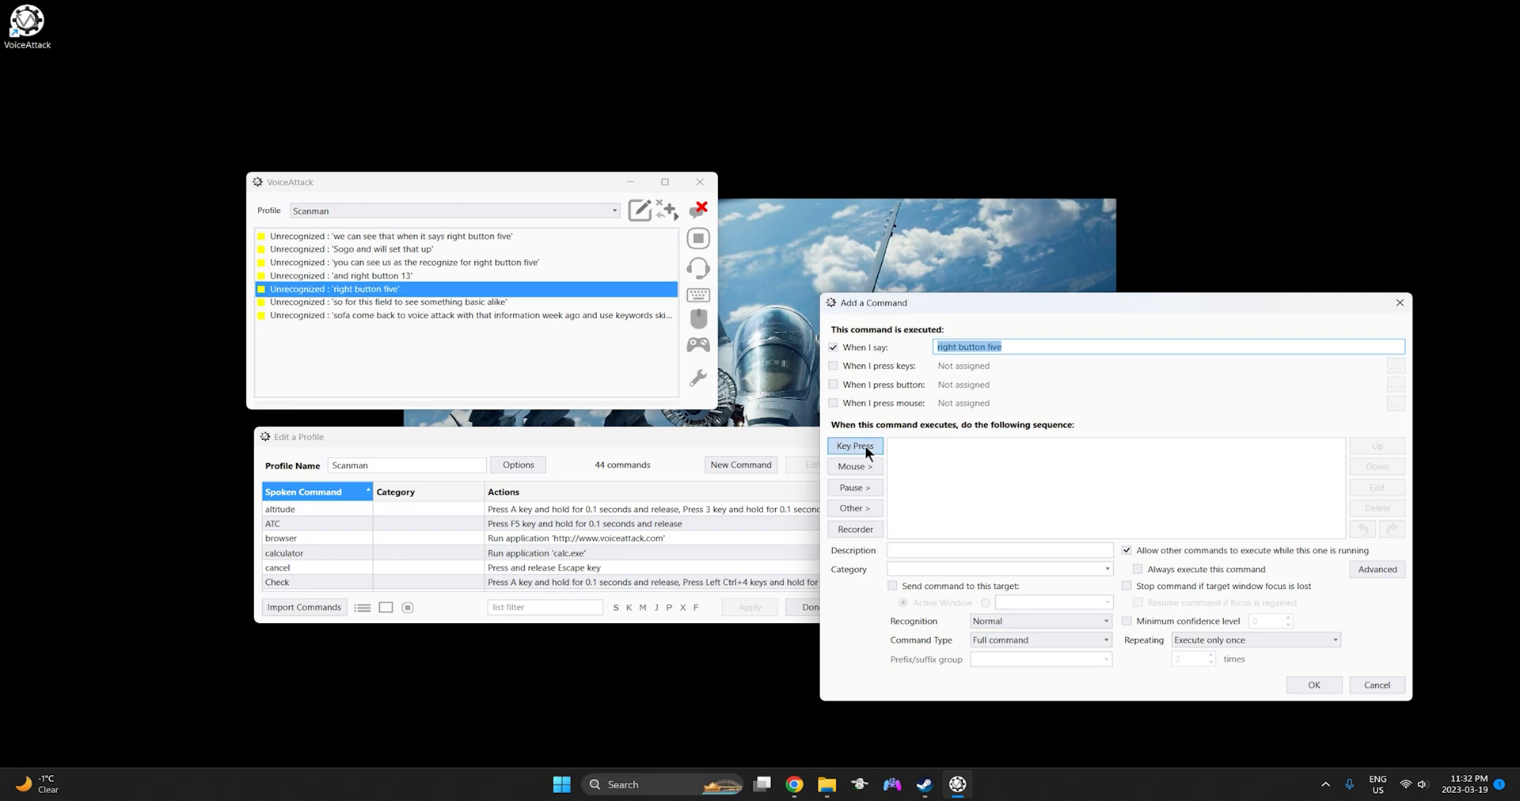
# Step: Give 'right button five' a Right Shift+5 key press and save the command
pyautogui.click(854, 447)
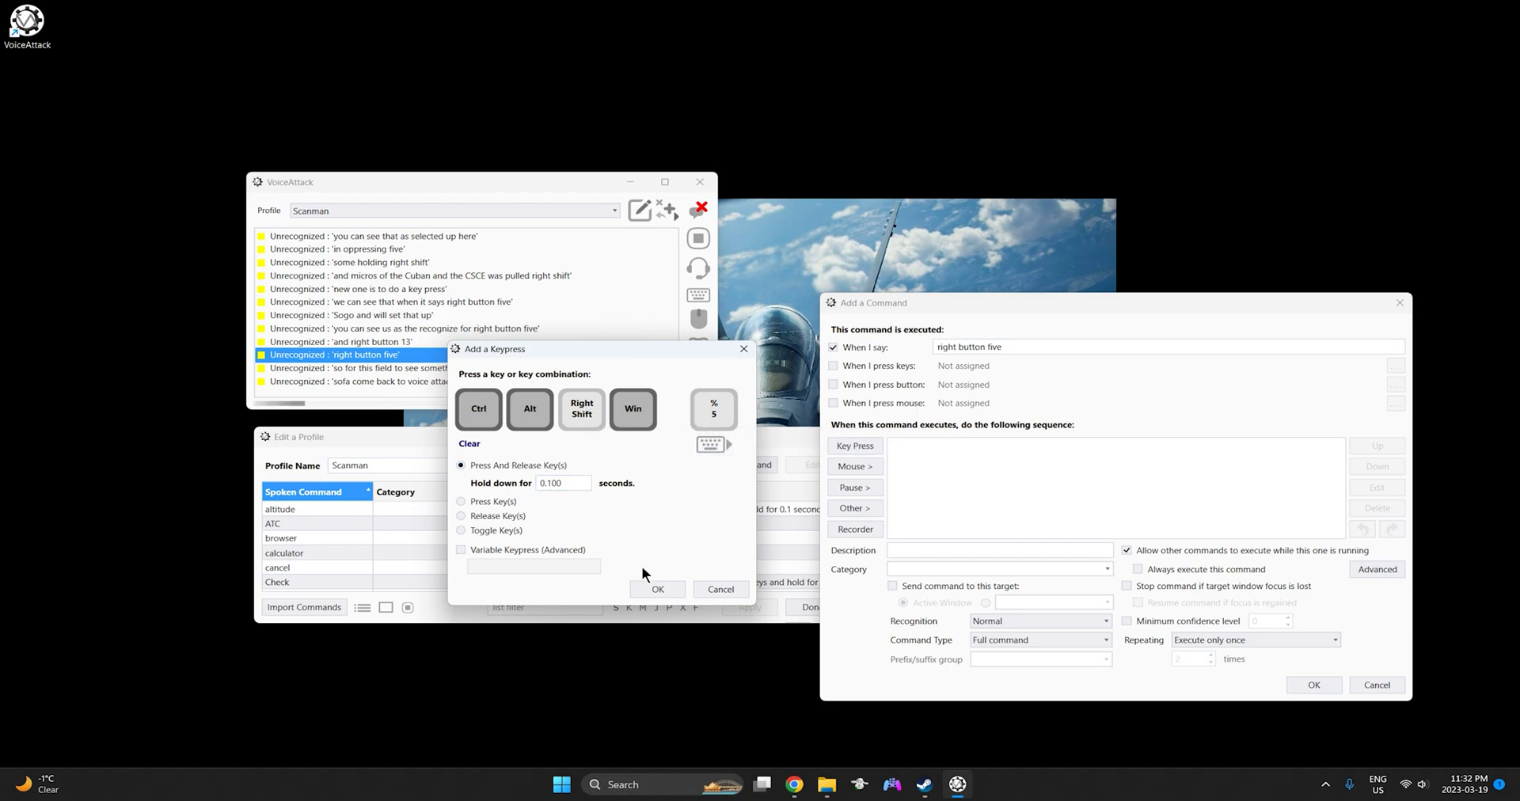
pyautogui.click(658, 589)
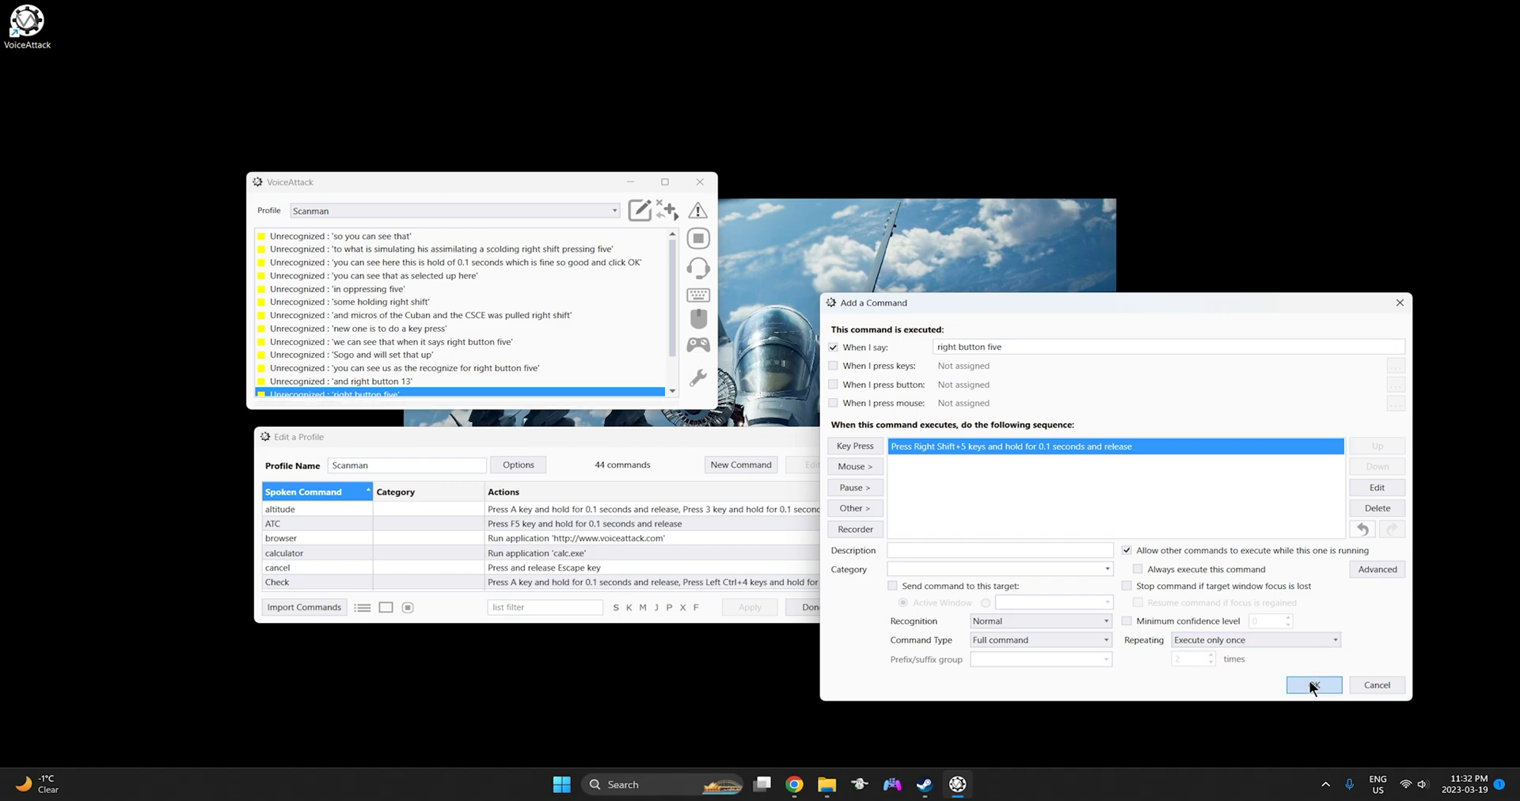
pyautogui.click(1313, 685)
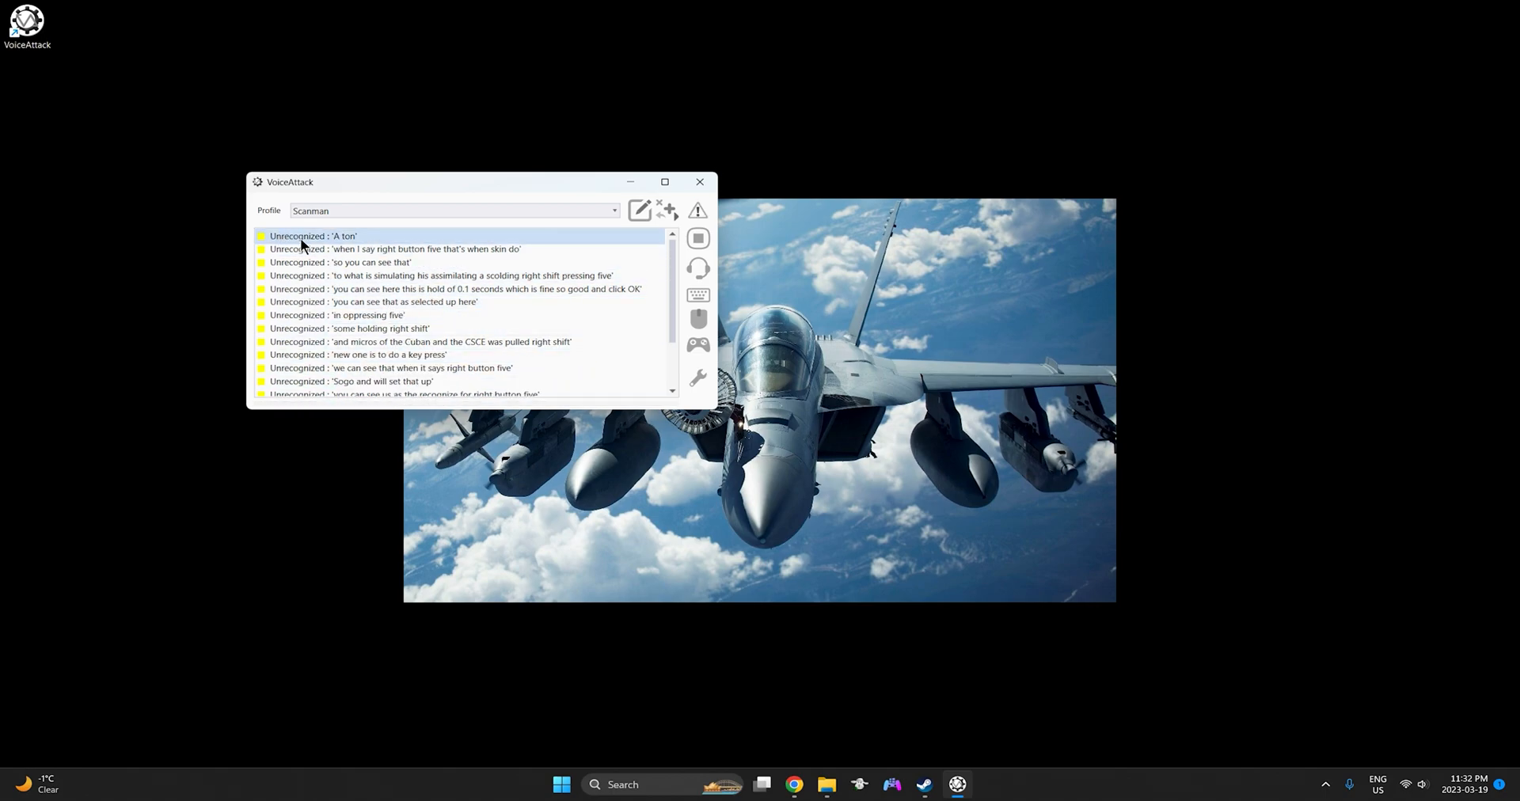
# Step: Review the recognized 'right button 13' command's Right Ctrl+3 action from the log
pyautogui.click(420, 342)
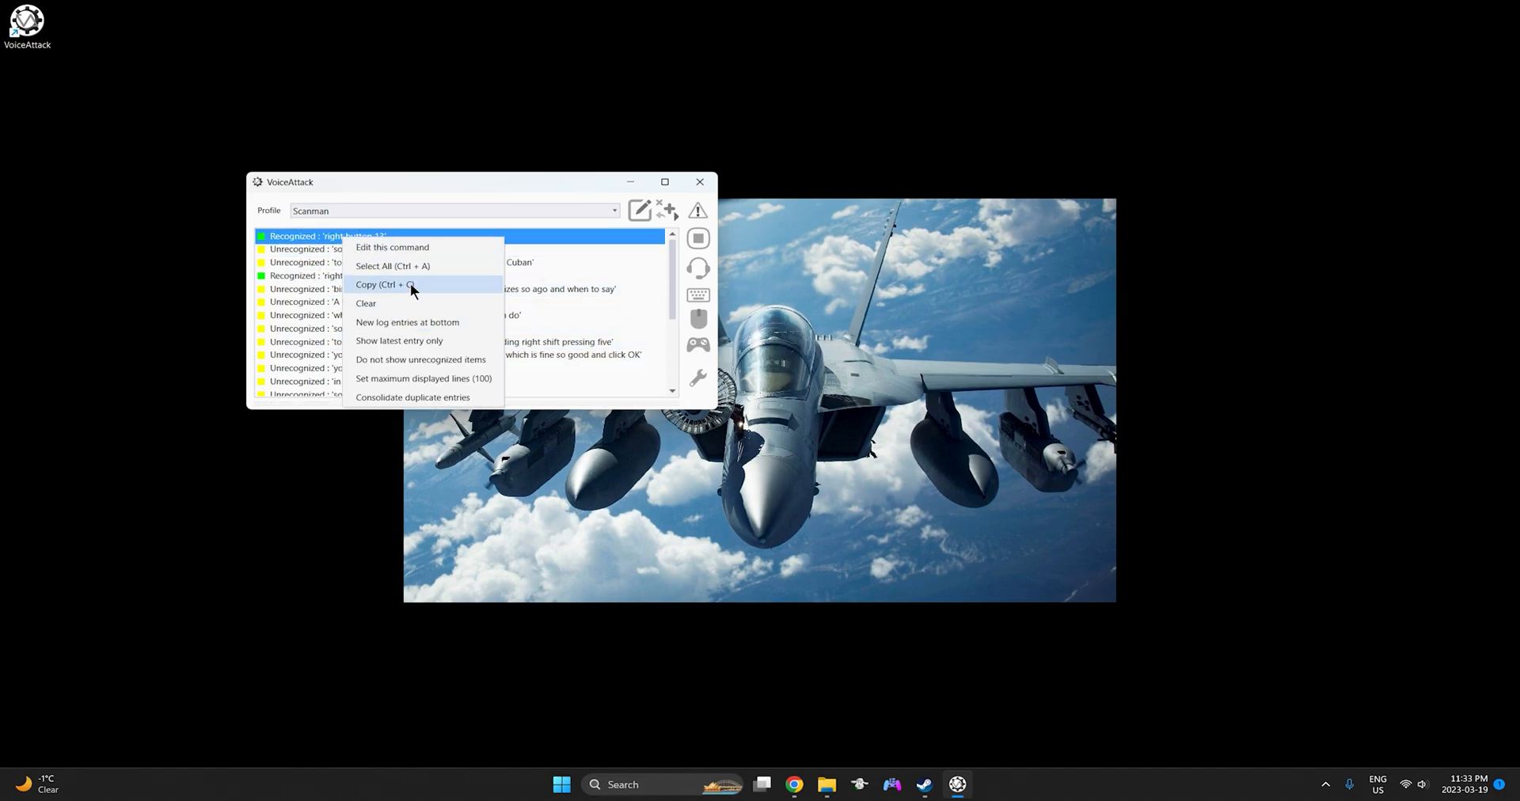
pyautogui.click(392, 246)
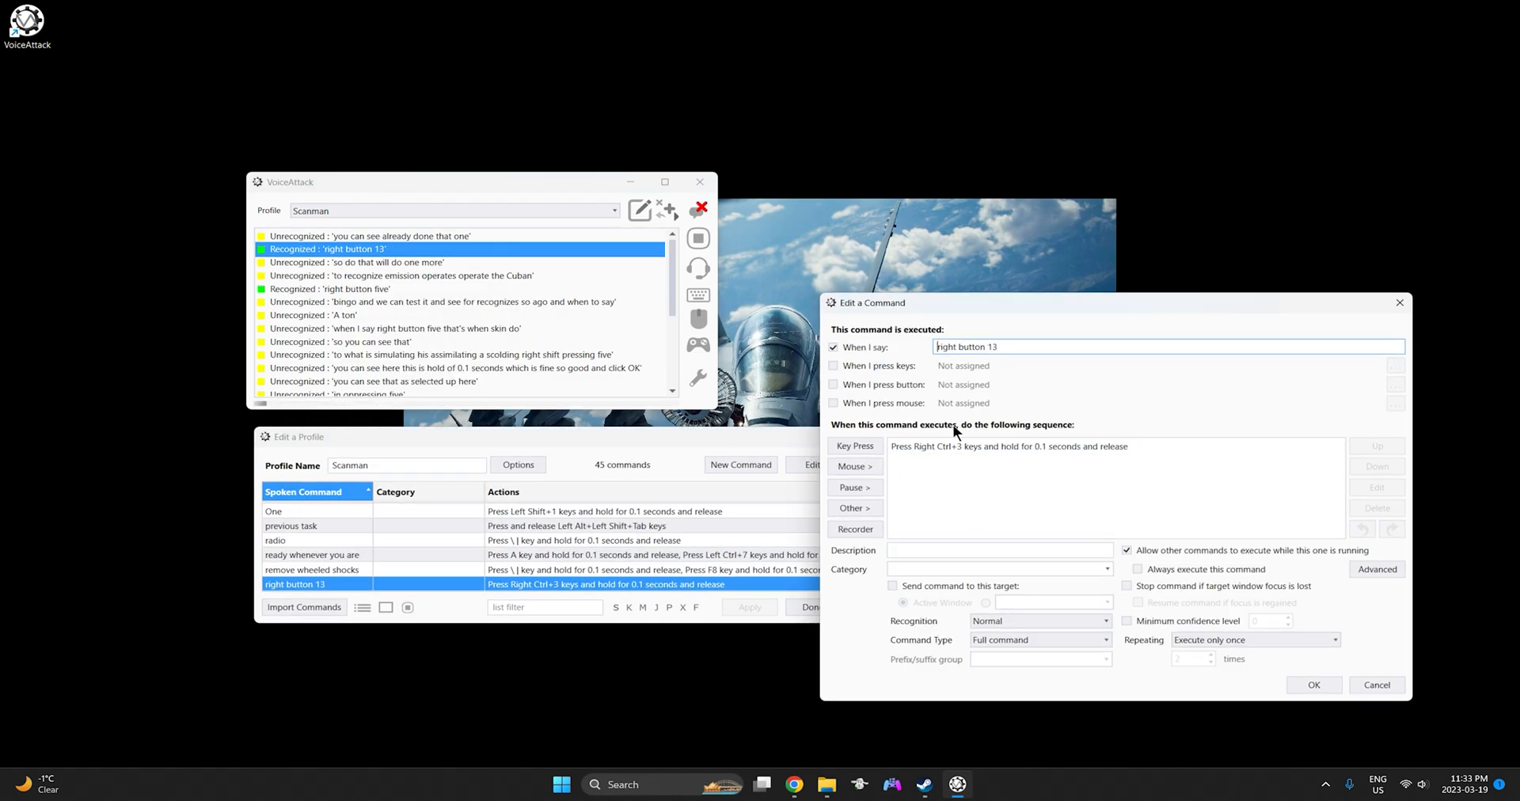
pyautogui.click(1008, 446)
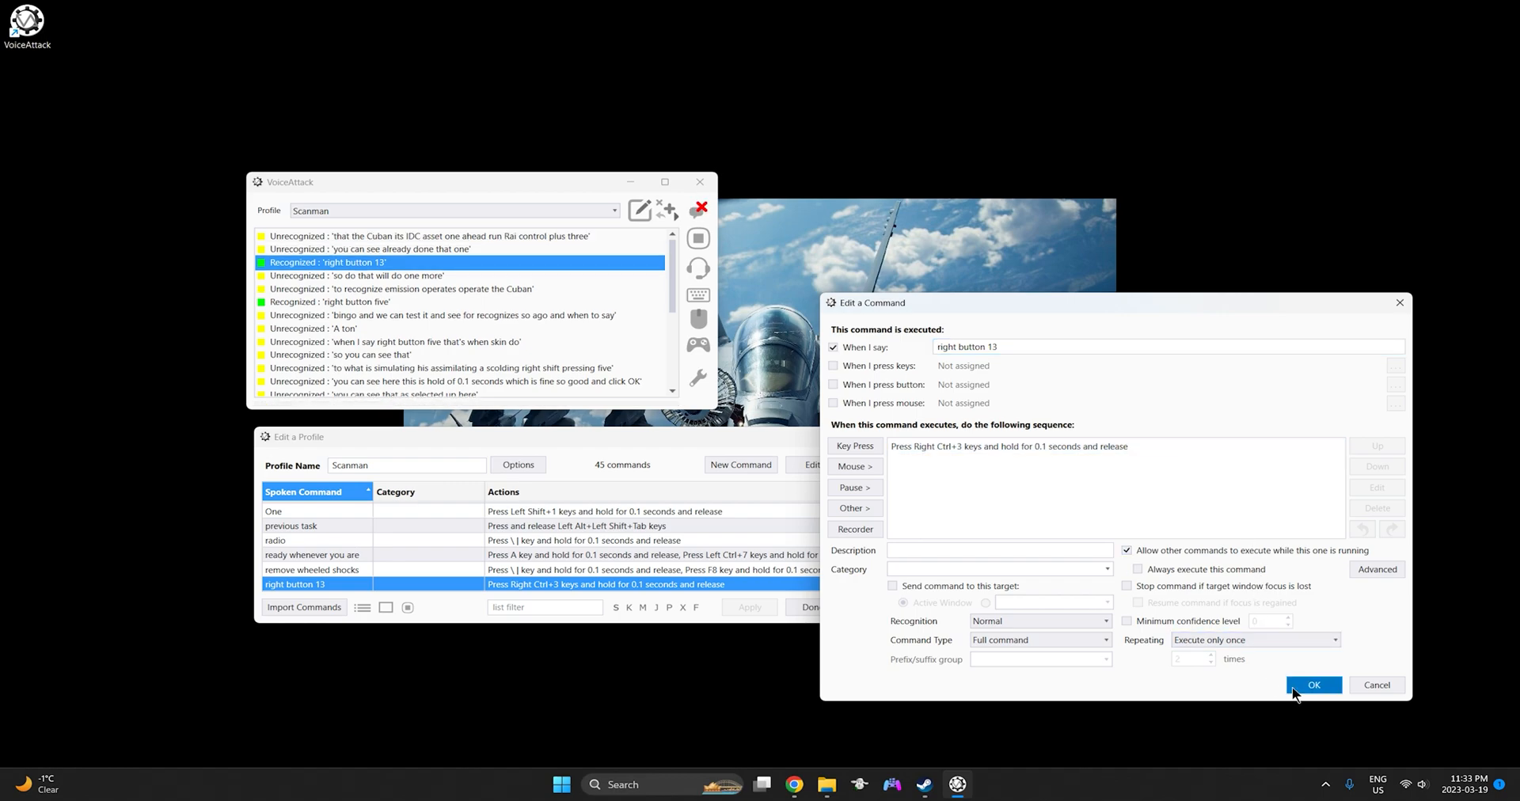
pyautogui.click(1313, 685)
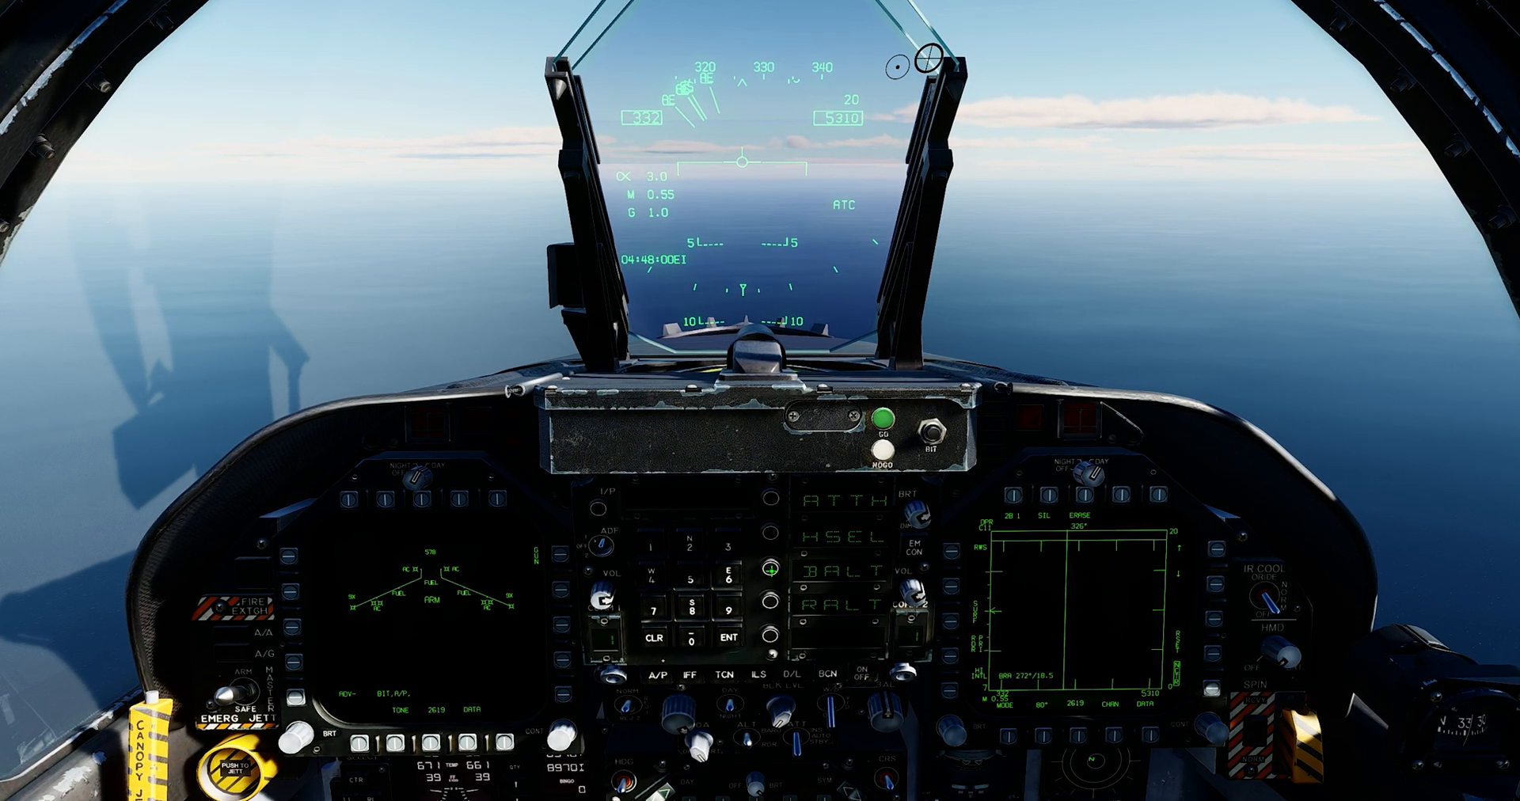
pyautogui.press('Escape')
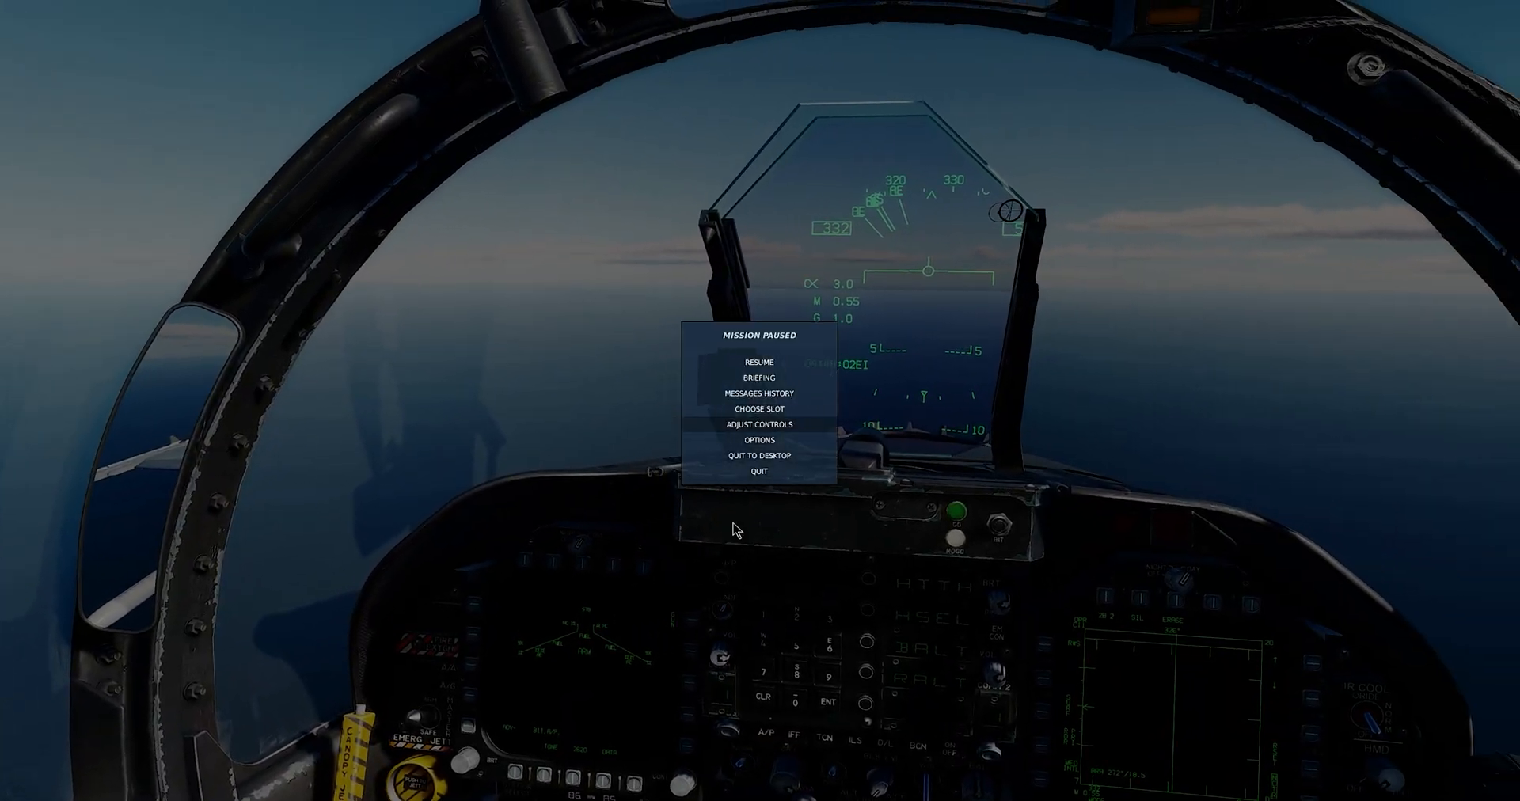
pyautogui.click(759, 425)
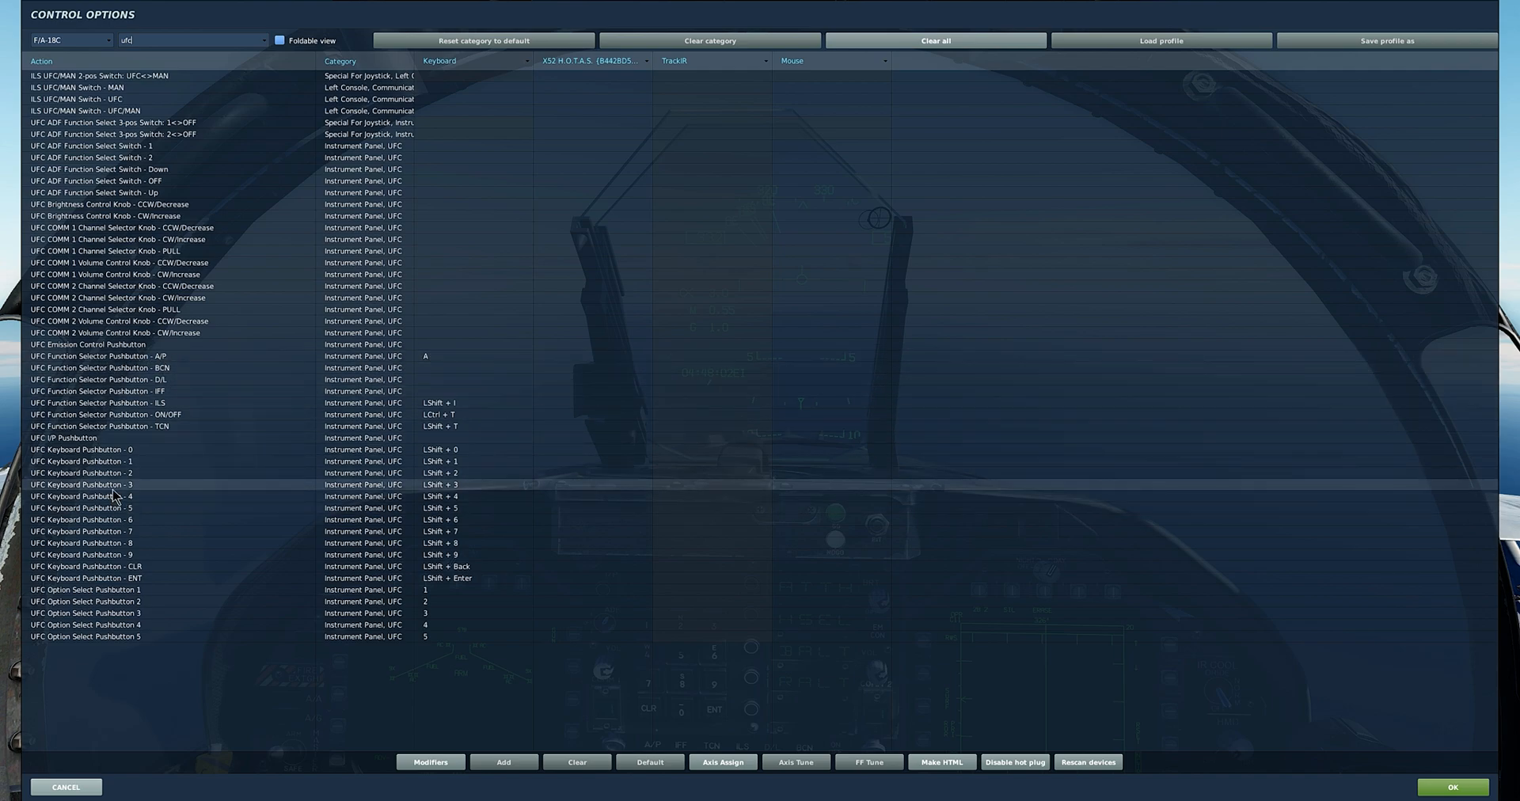
pyautogui.moveTo(461, 490)
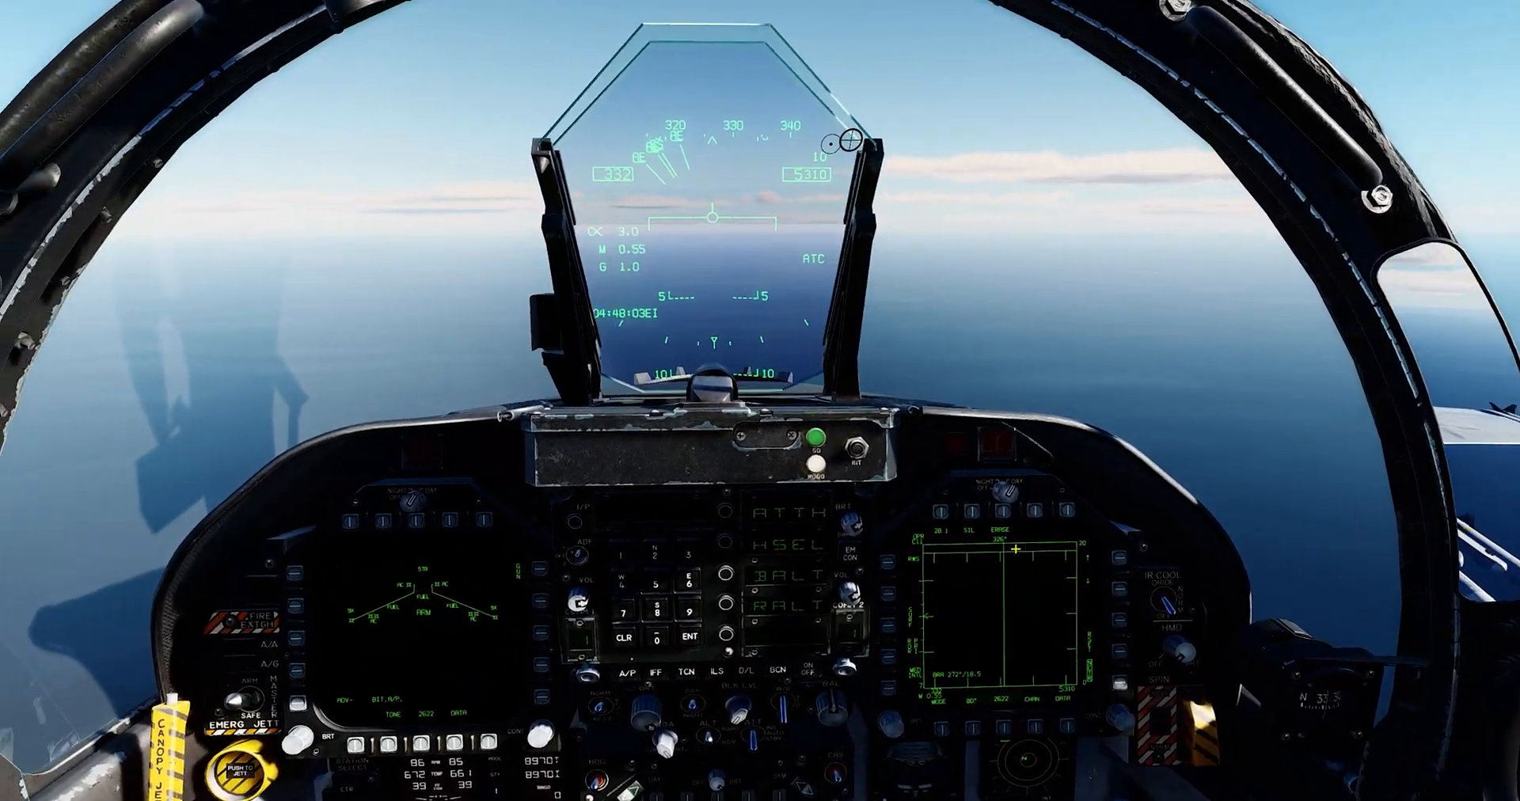
pyautogui.moveTo(761, 401)
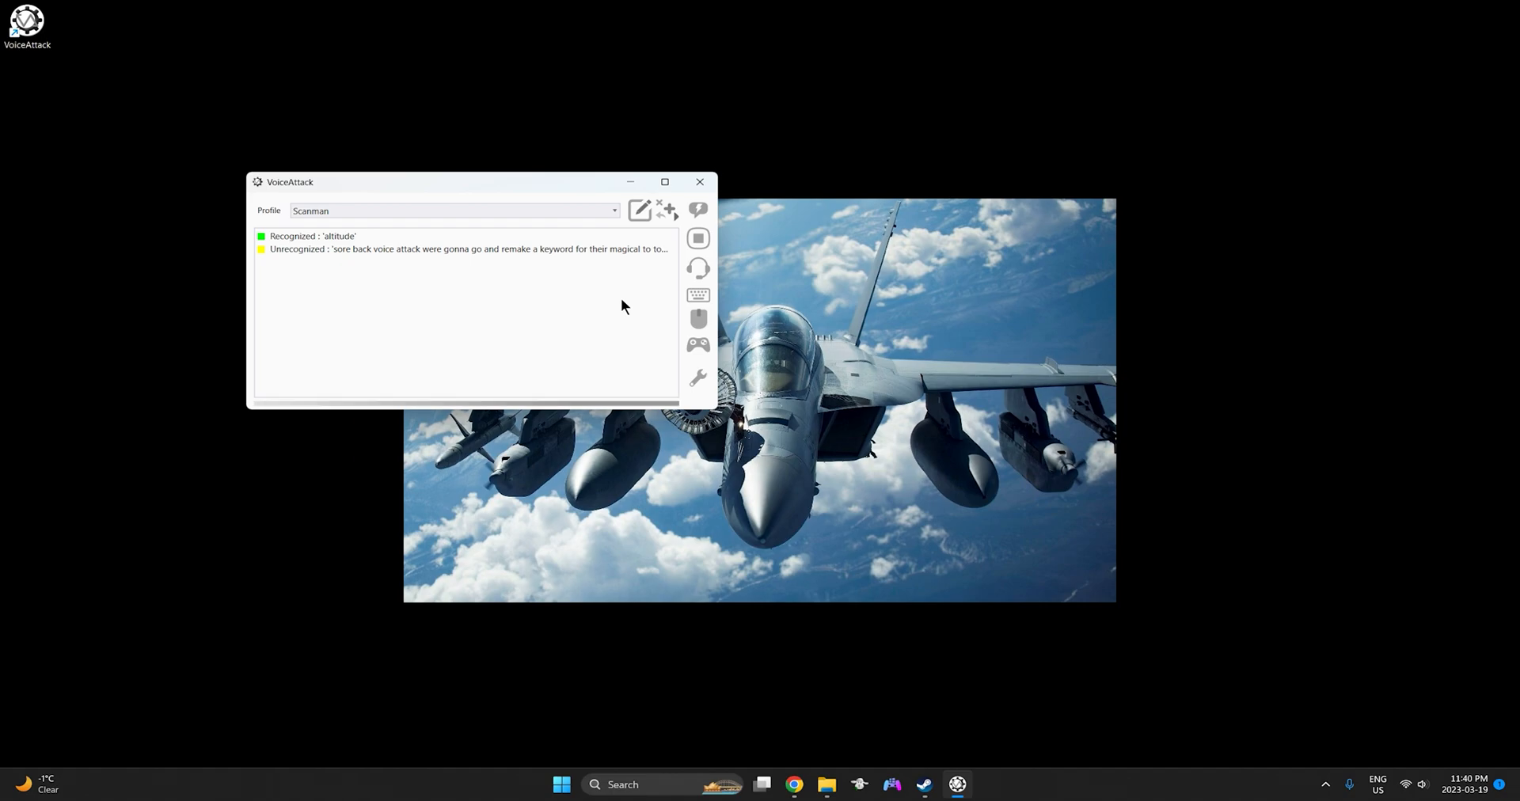
# Step: Open the altitude command from the log, cancel, and delete it from the profile
pyautogui.rightClick(311, 236)
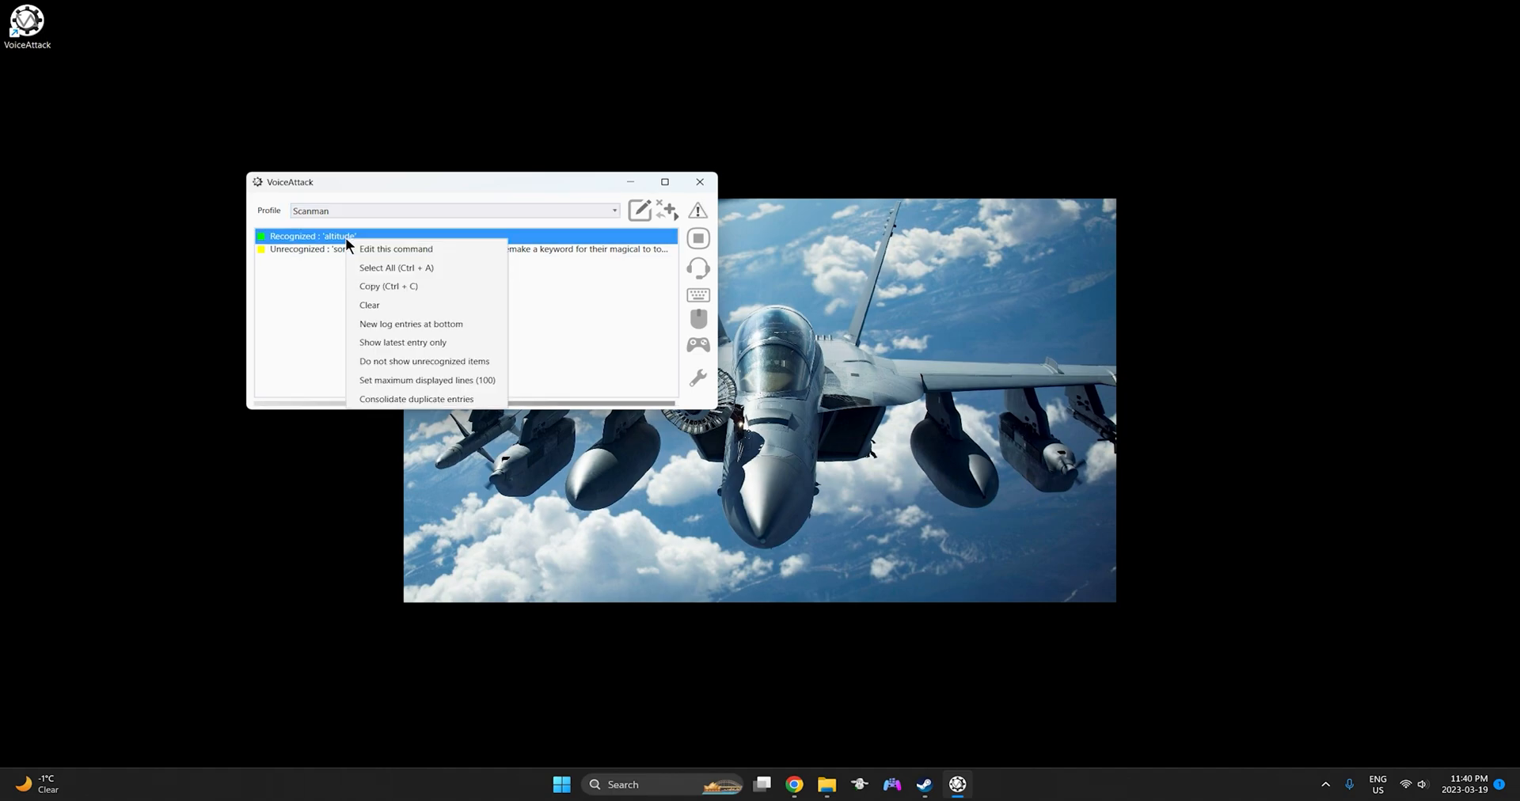
pyautogui.click(396, 249)
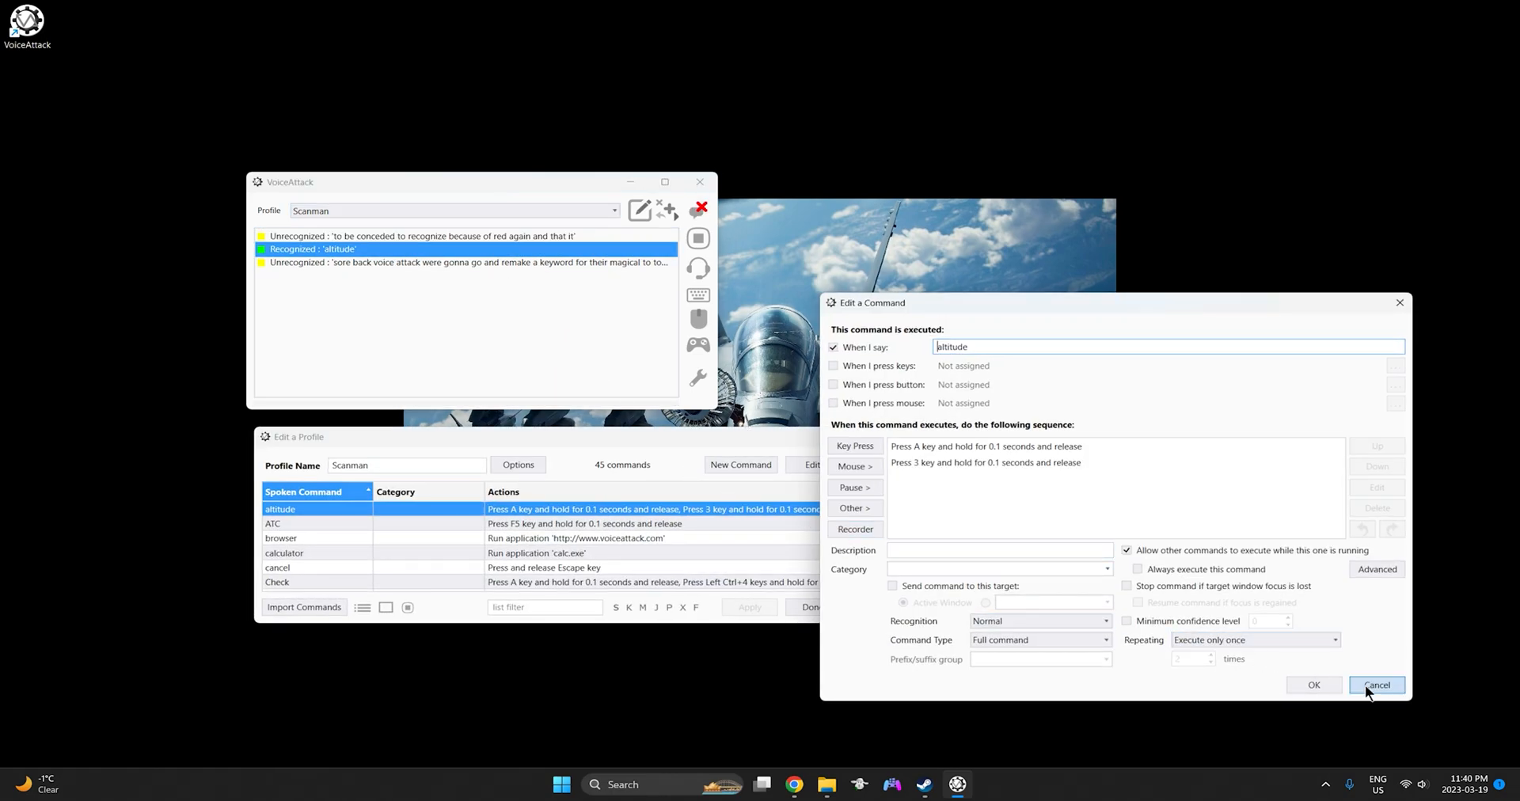
pyautogui.click(1376, 685)
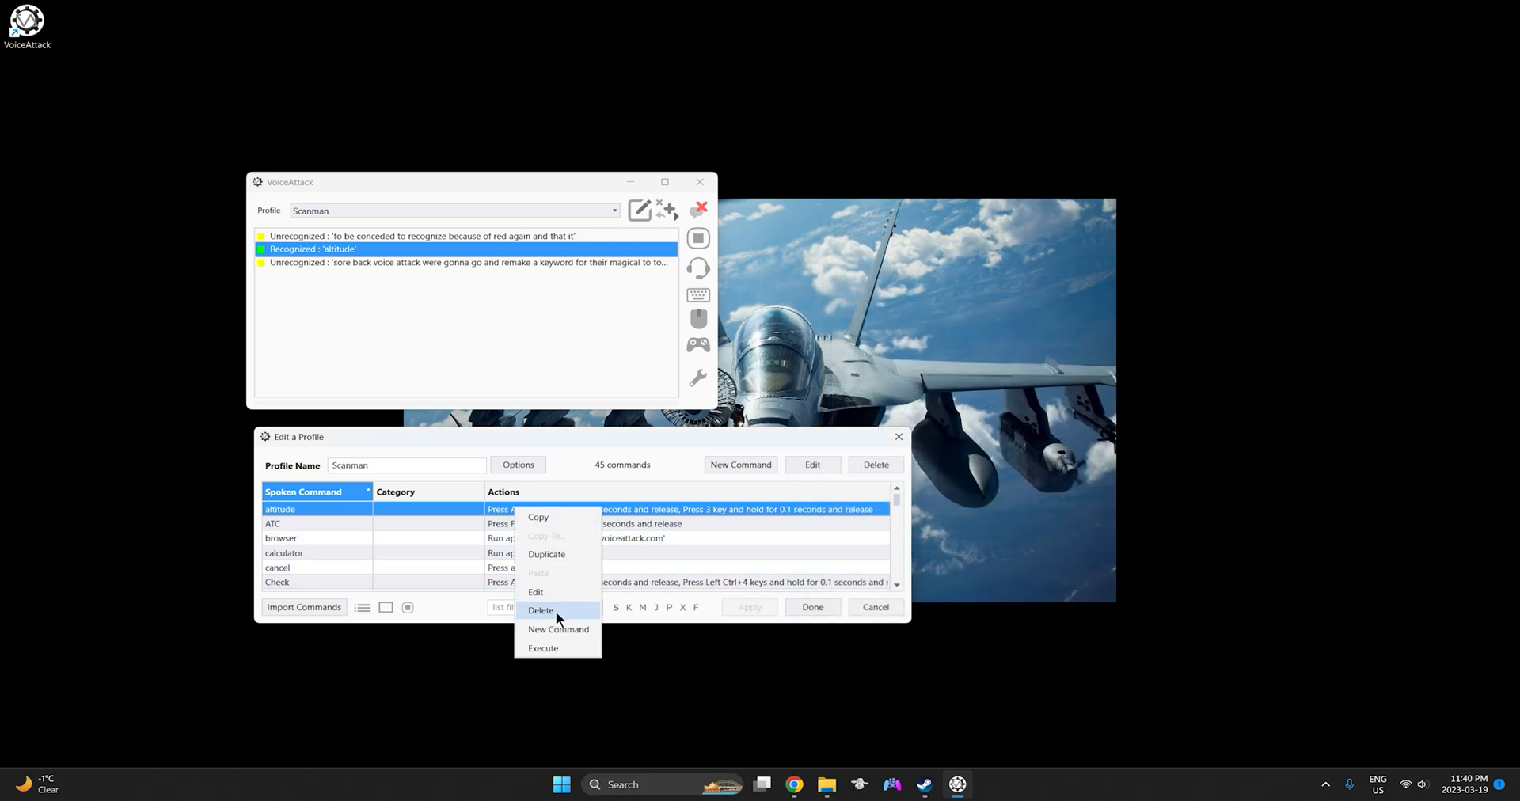
pyautogui.click(541, 611)
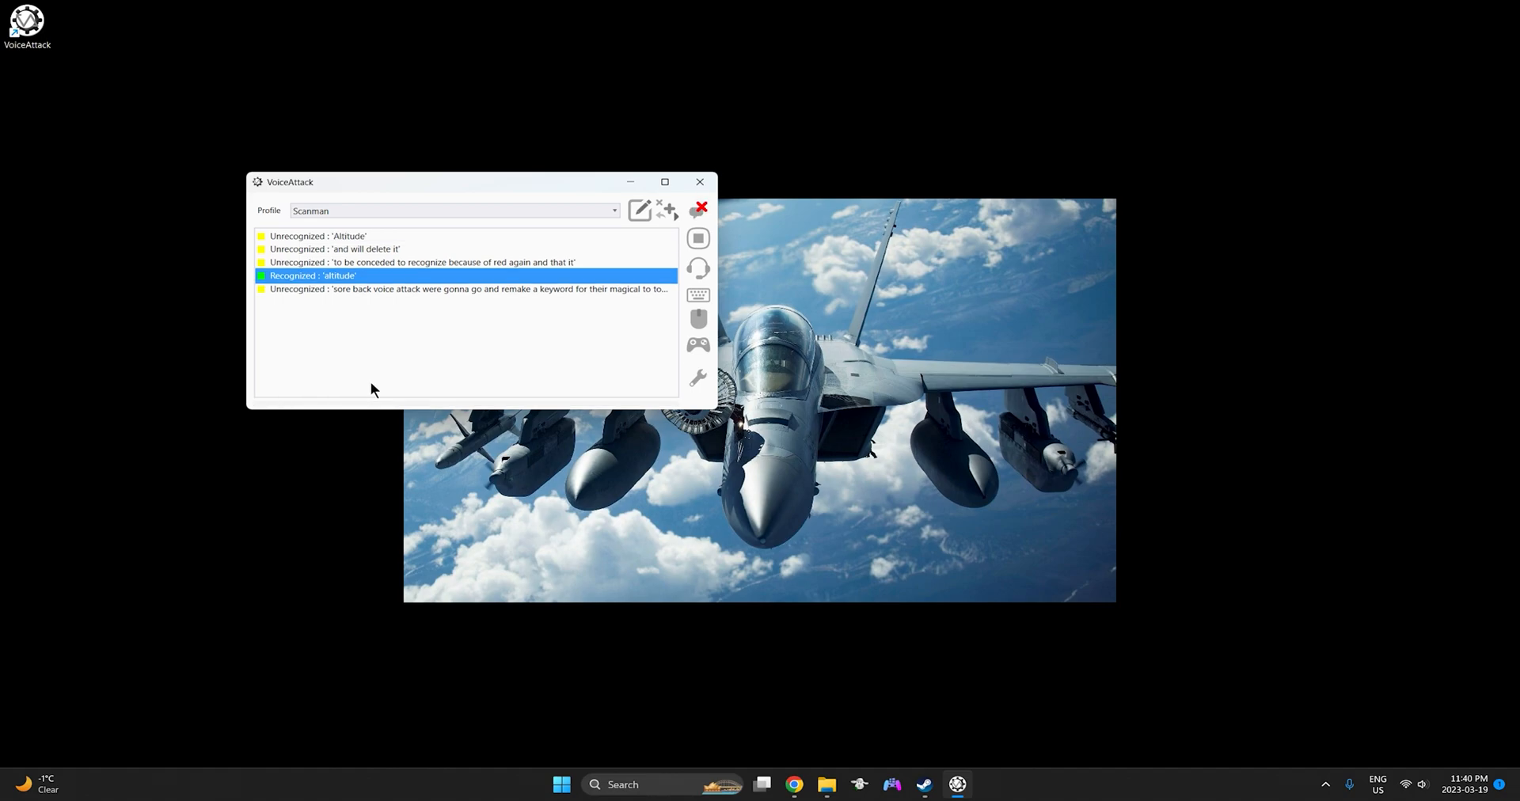
# Step: Create an 'Altitude' command pressing A then 3, each held 0.1 seconds
pyautogui.click(639, 209)
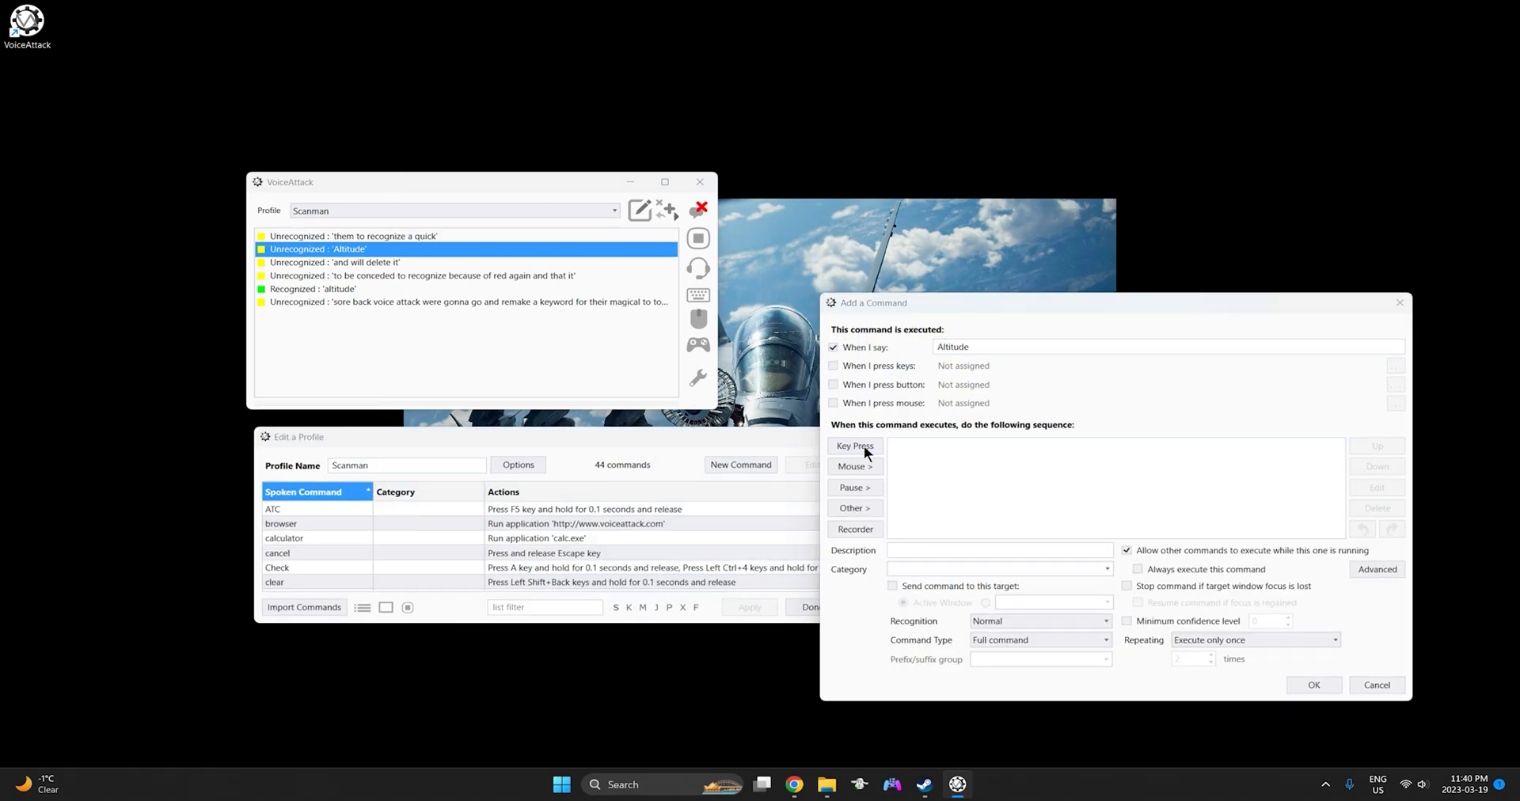
pyautogui.click(854, 445)
pyautogui.write('A')
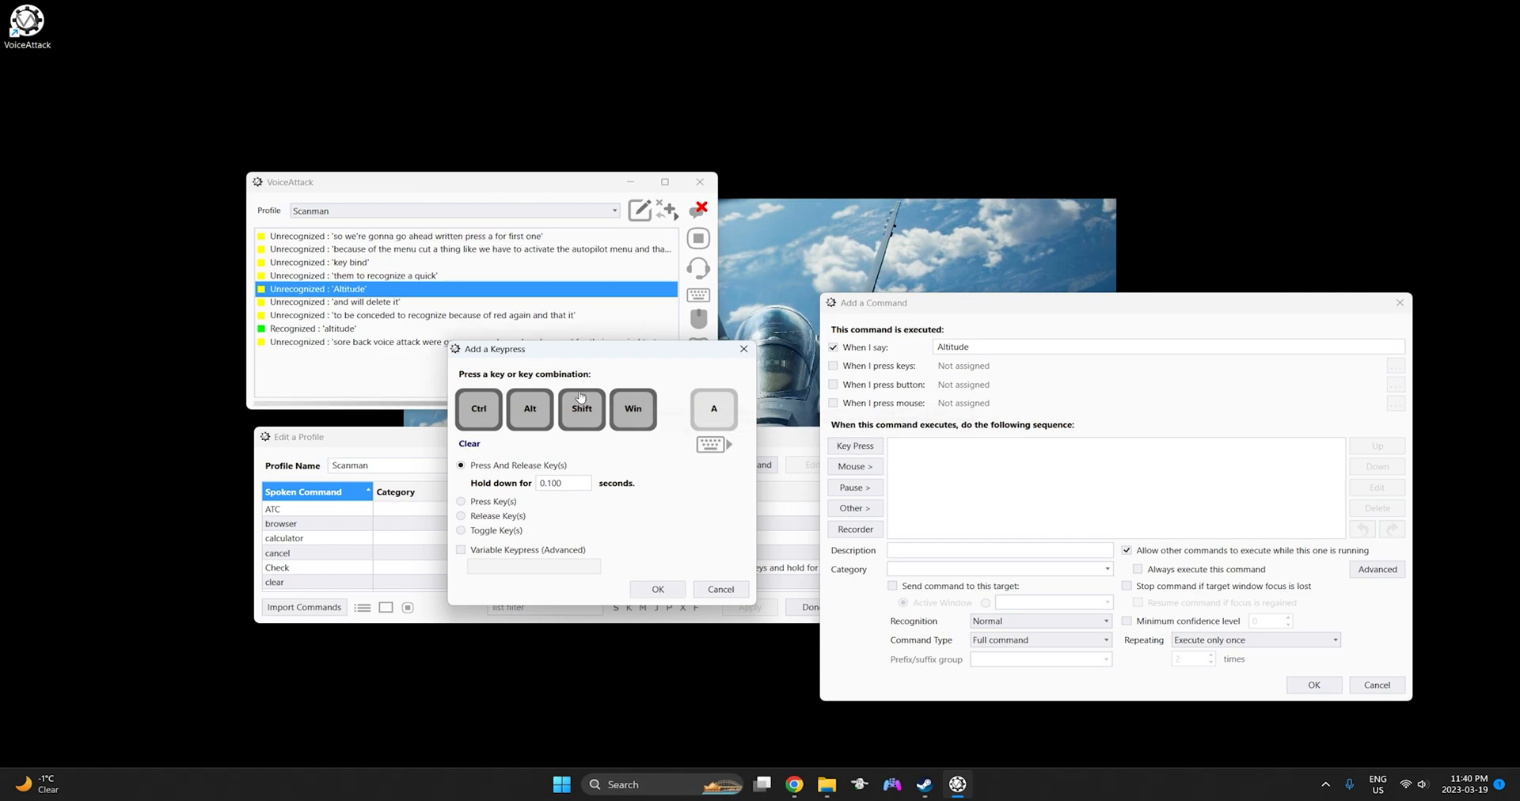
pyautogui.moveTo(657, 574)
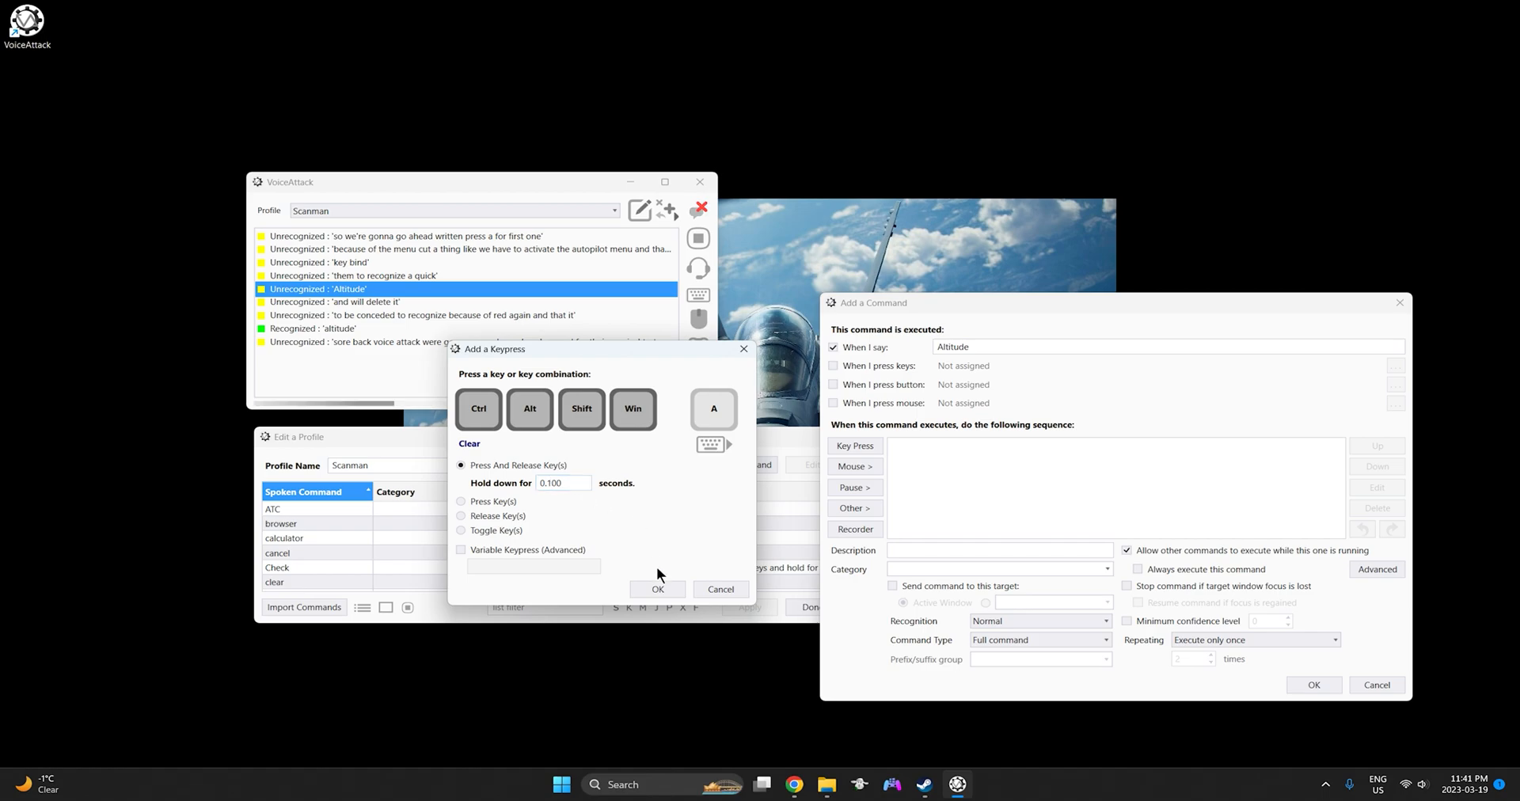
pyautogui.click(658, 589)
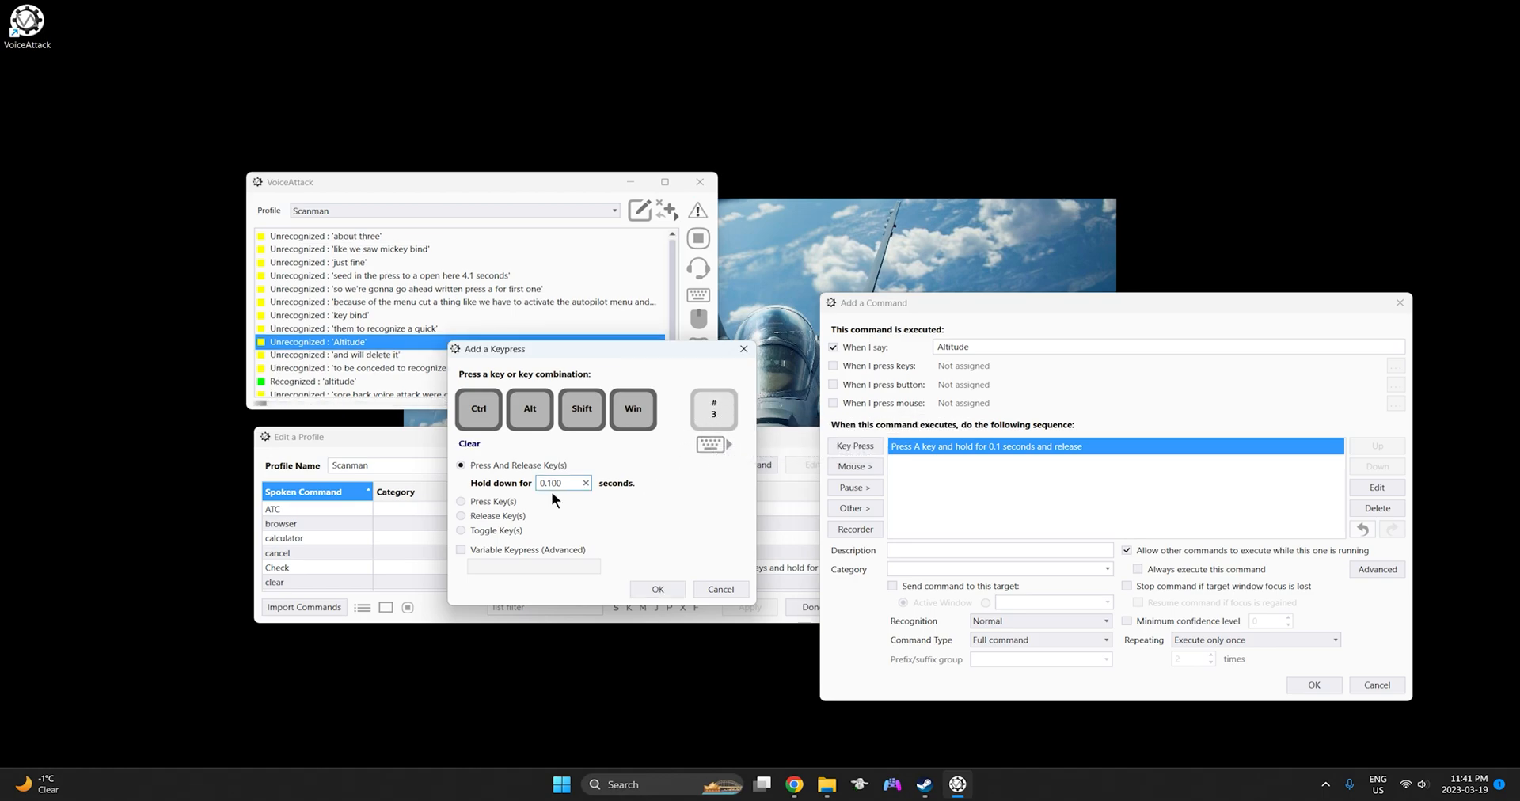
pyautogui.click(658, 589)
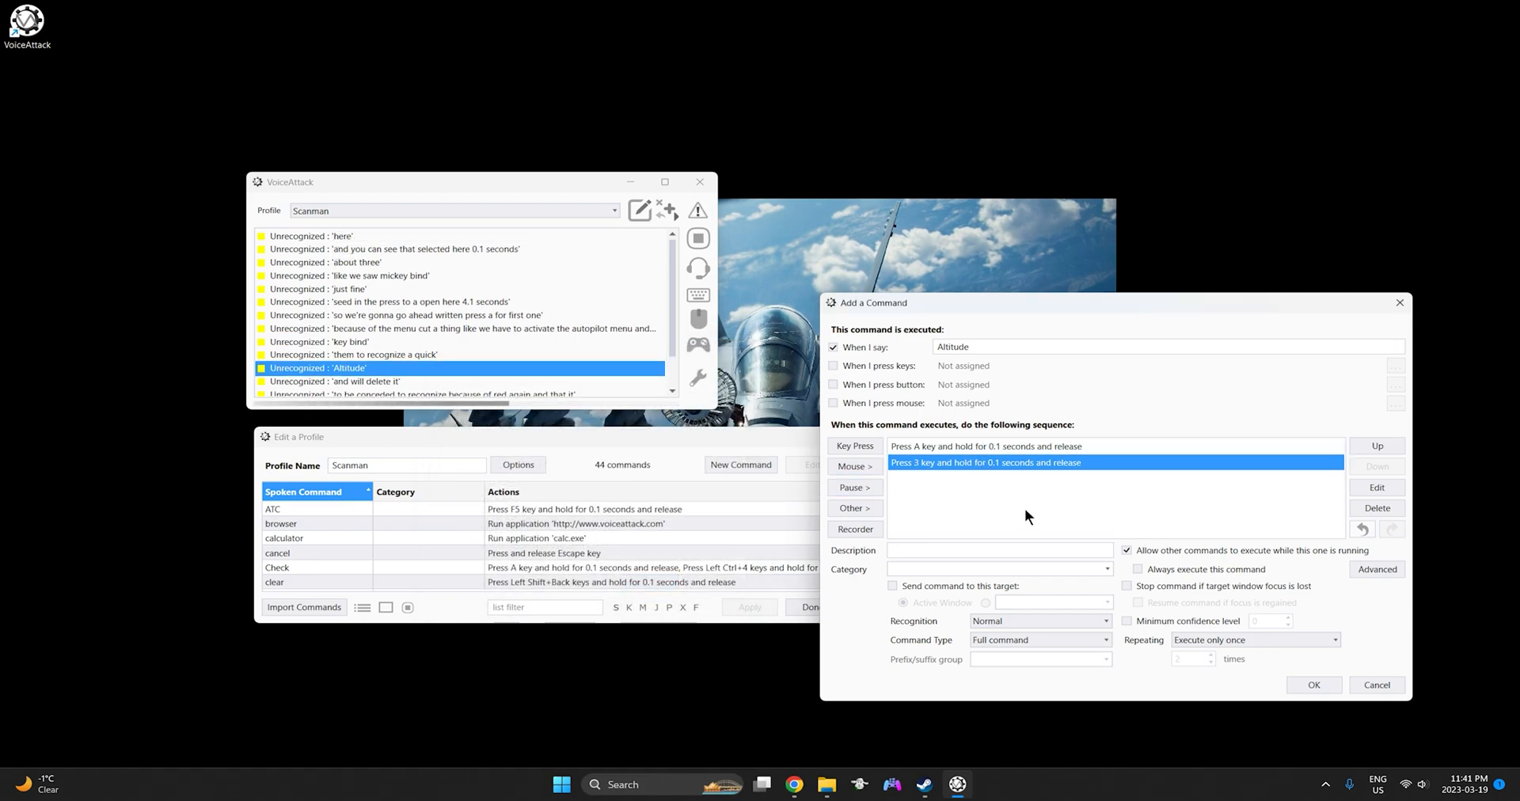
pyautogui.click(998, 551)
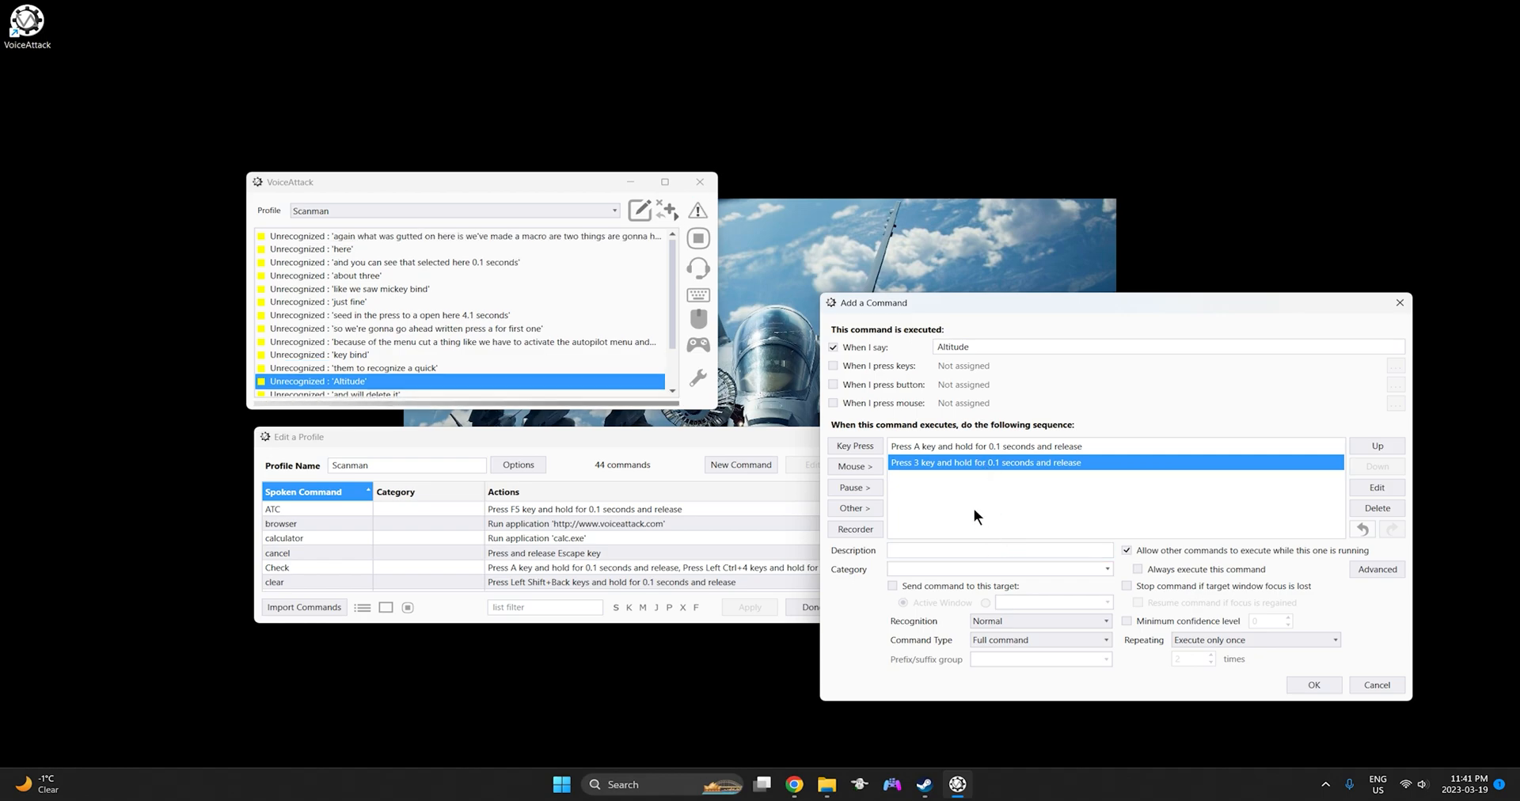
pyautogui.click(984, 445)
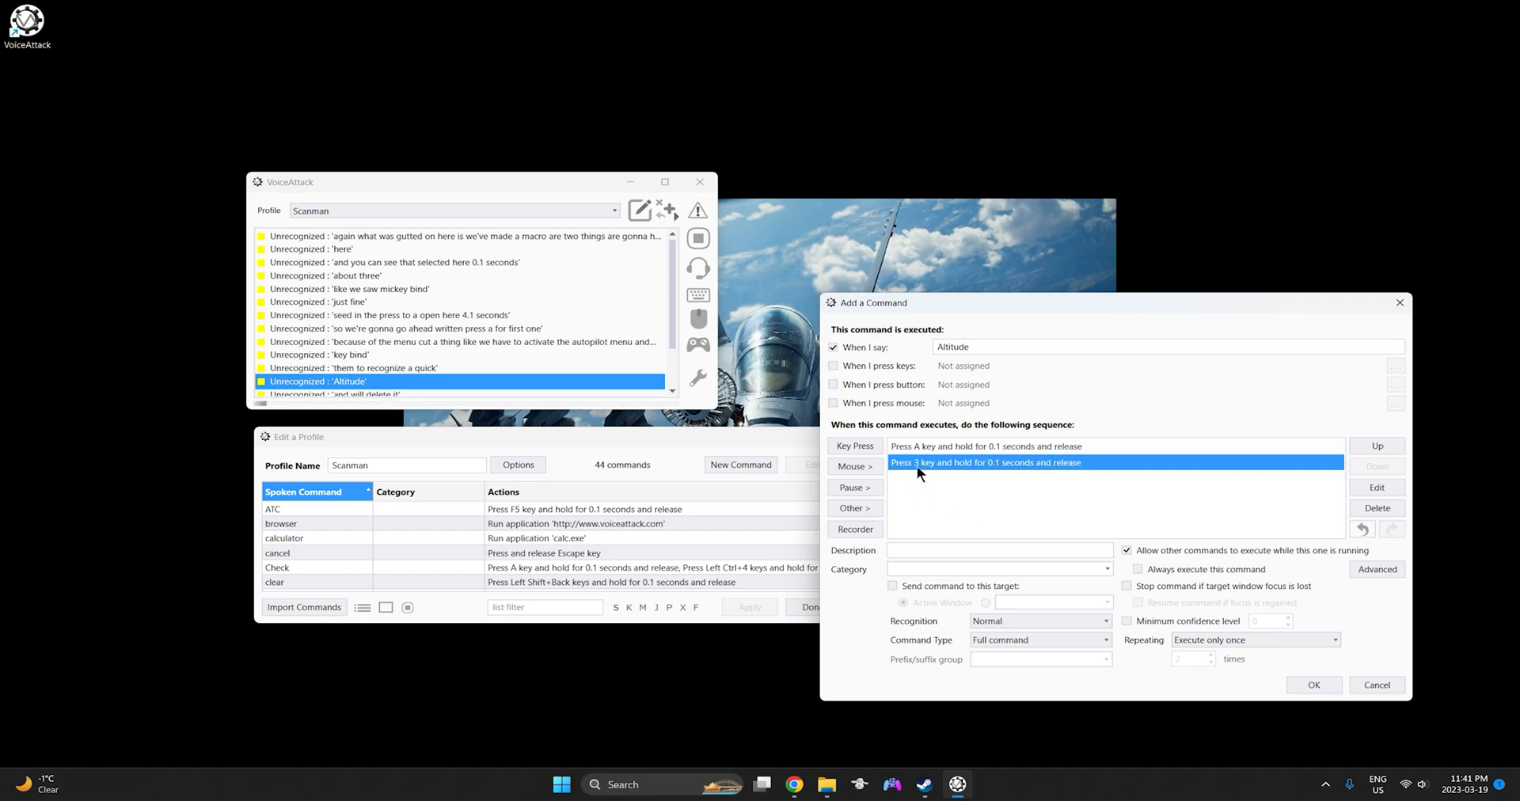
pyautogui.moveTo(1072, 477)
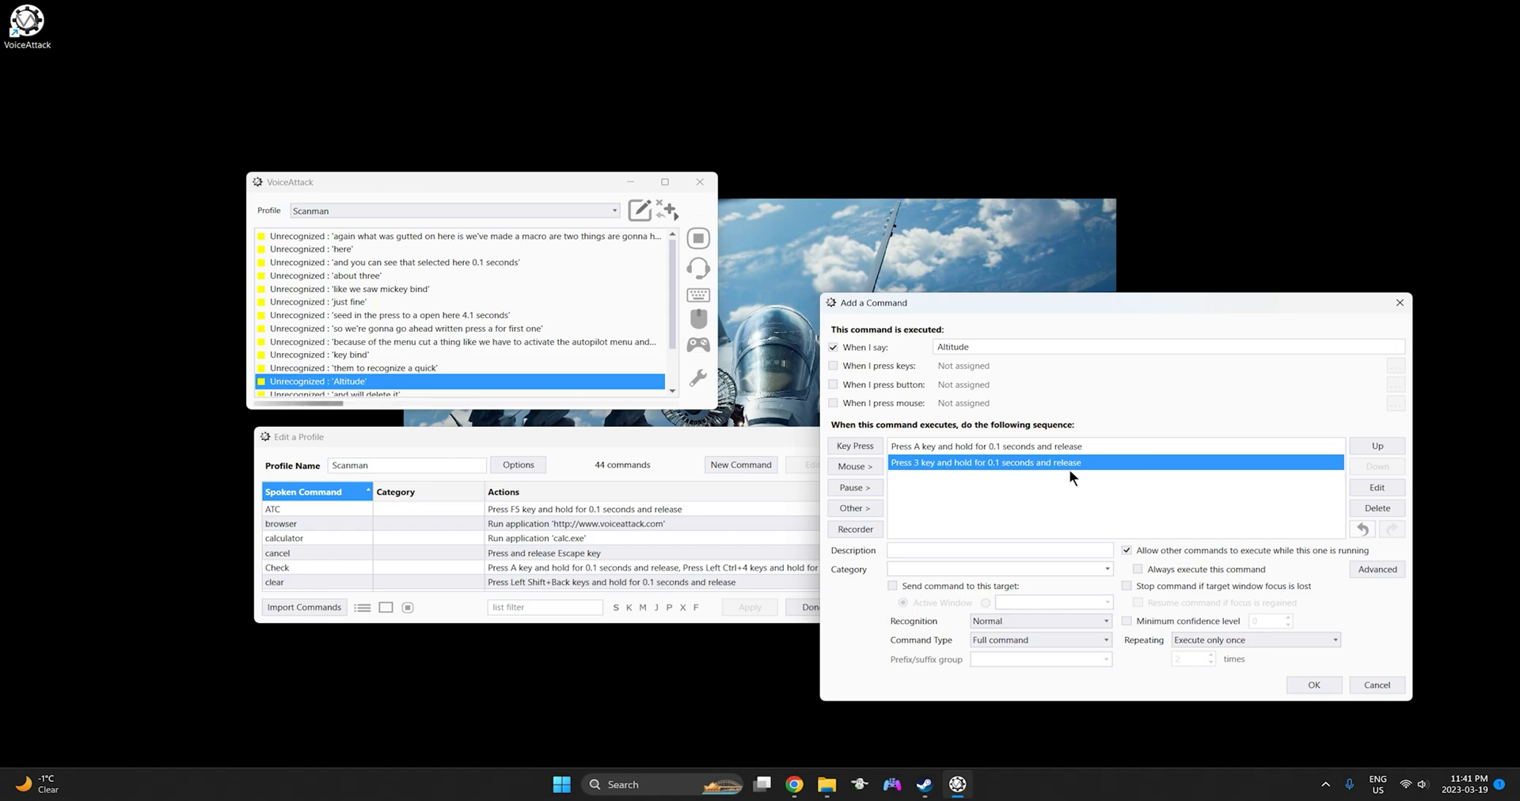
pyautogui.click(1314, 685)
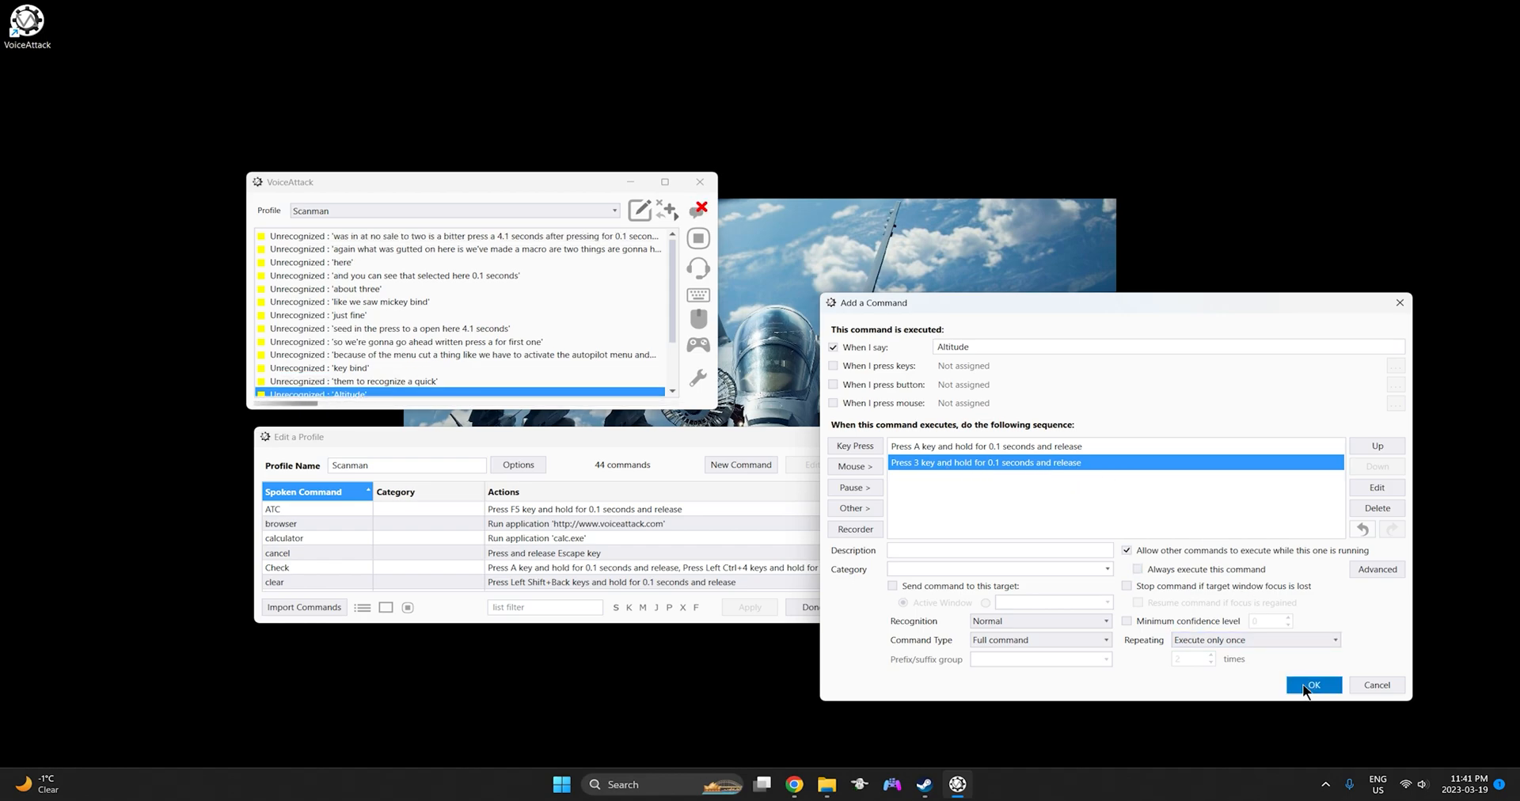
# Step: Save the Altitude command and close the Edit a Profile window
pyautogui.click(1313, 685)
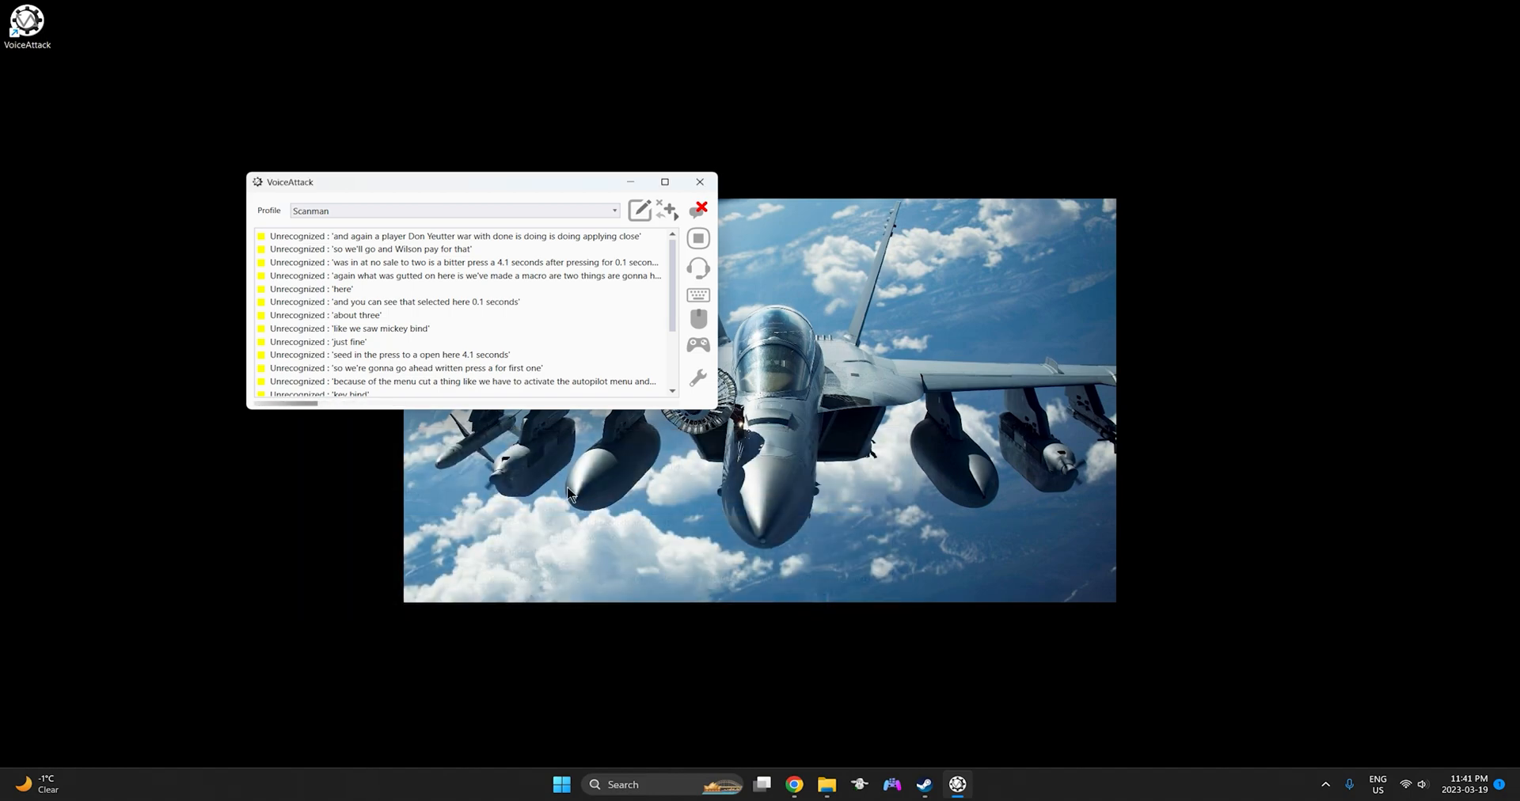
pyautogui.click(405, 367)
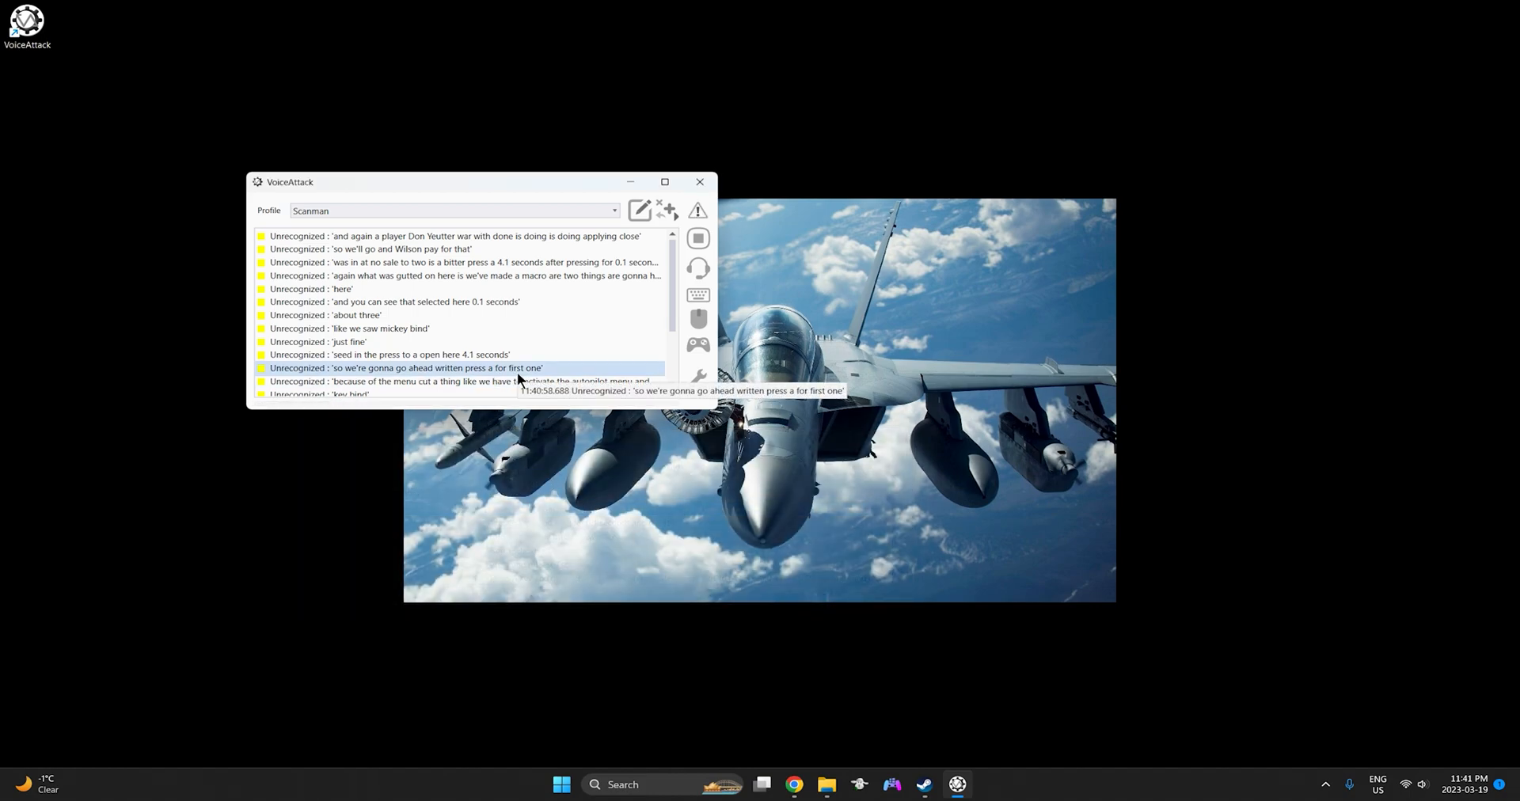